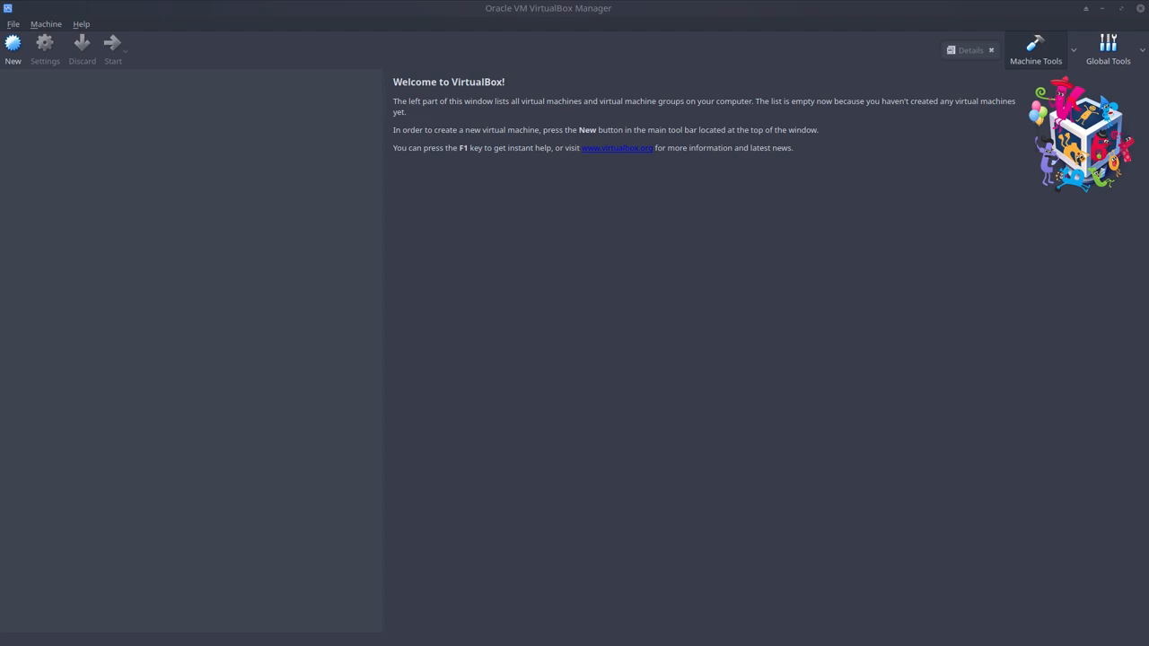
pyautogui.moveTo(211, 109)
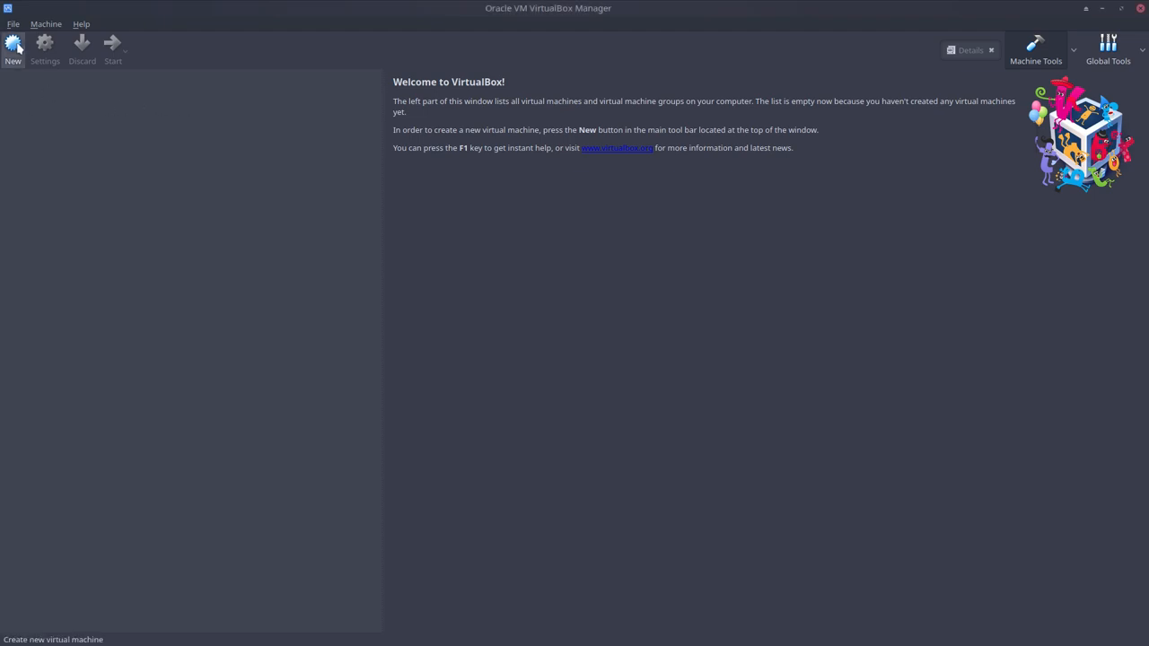
# Step: Create a new VM named ArcoLinuxD of type Linux, Arch Linux (64-bit)
pyautogui.click(12, 47)
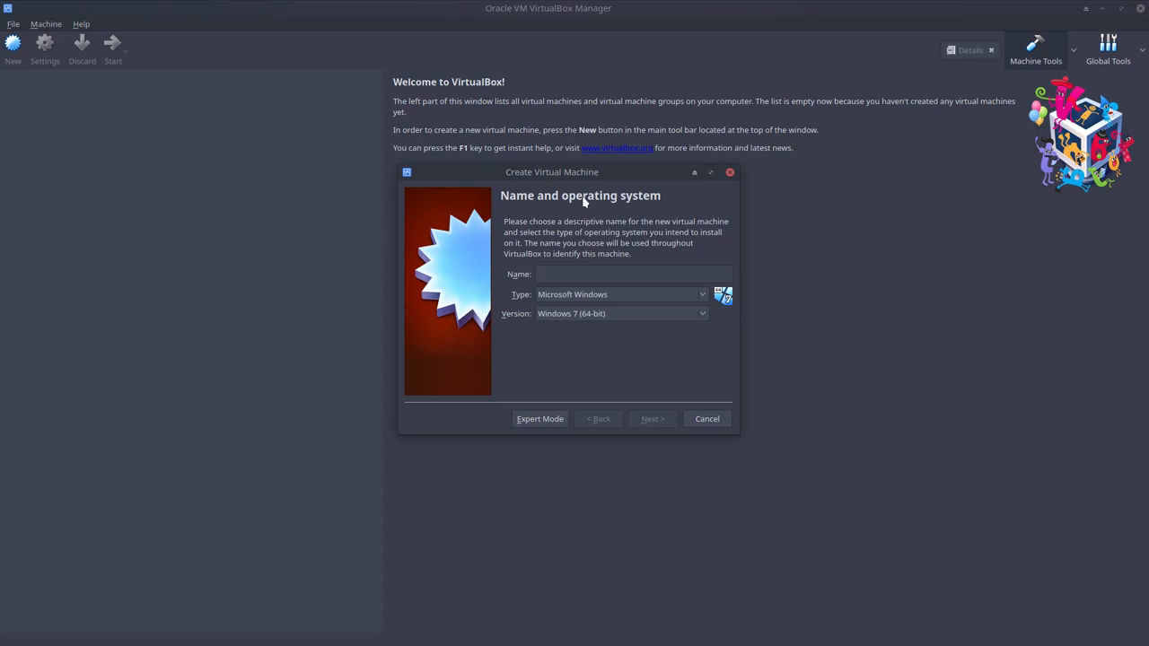
pyautogui.moveTo(553, 172); pyautogui.dragTo(314, 207)
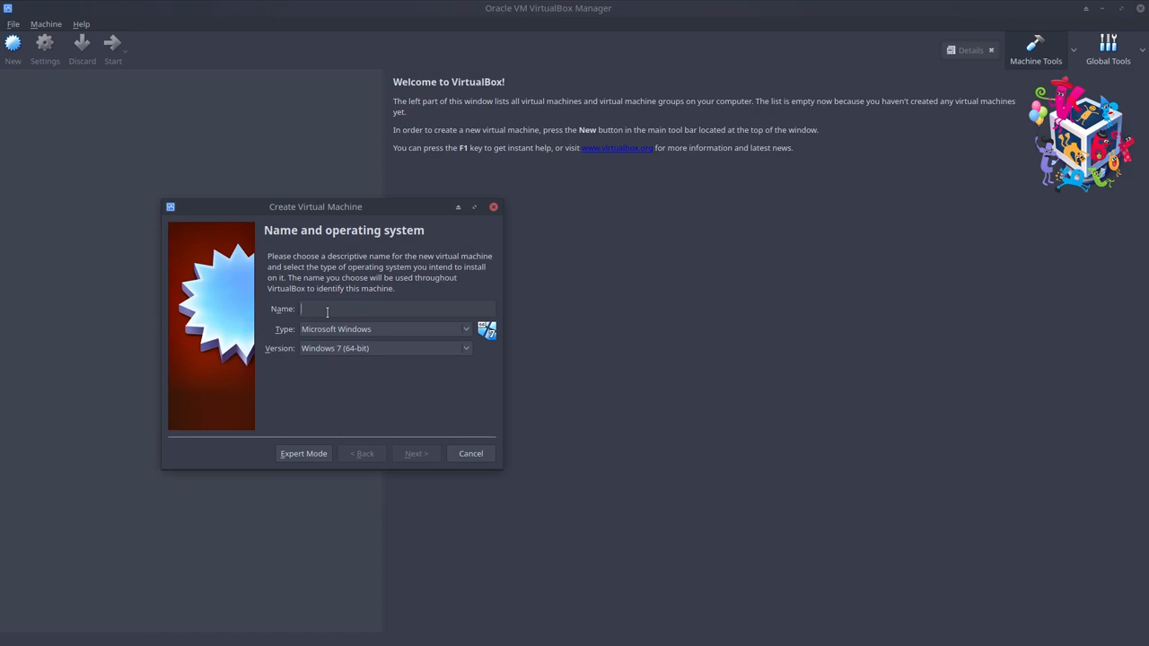
pyautogui.write('A')
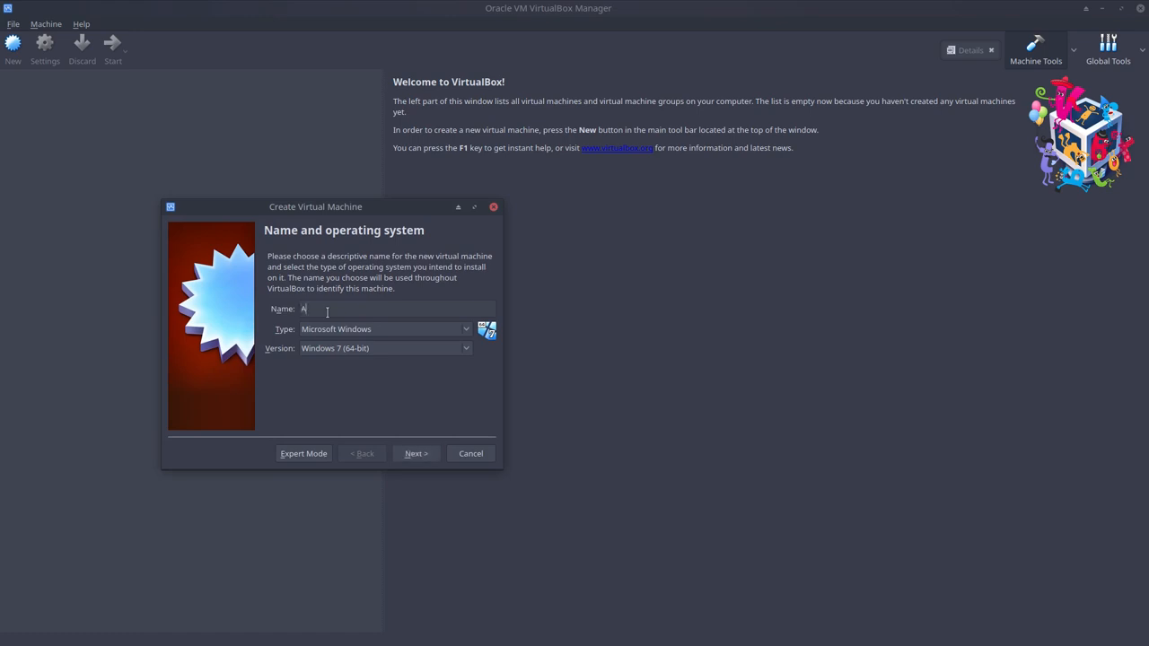
pyautogui.write('rco')
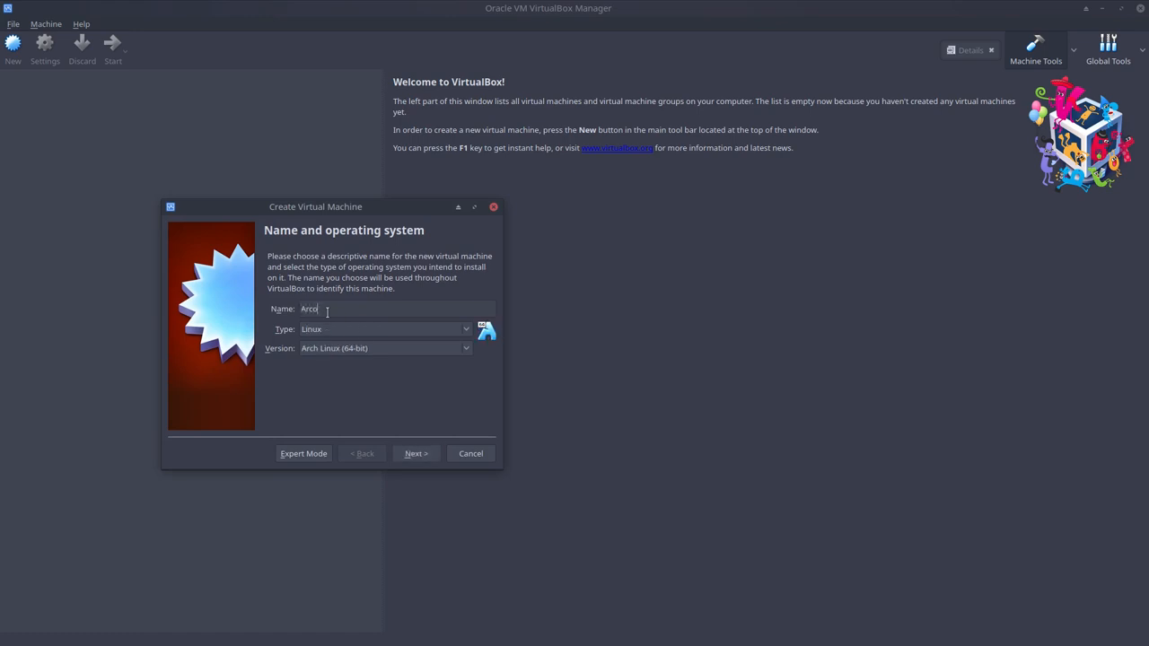
pyautogui.write('LinuxD')
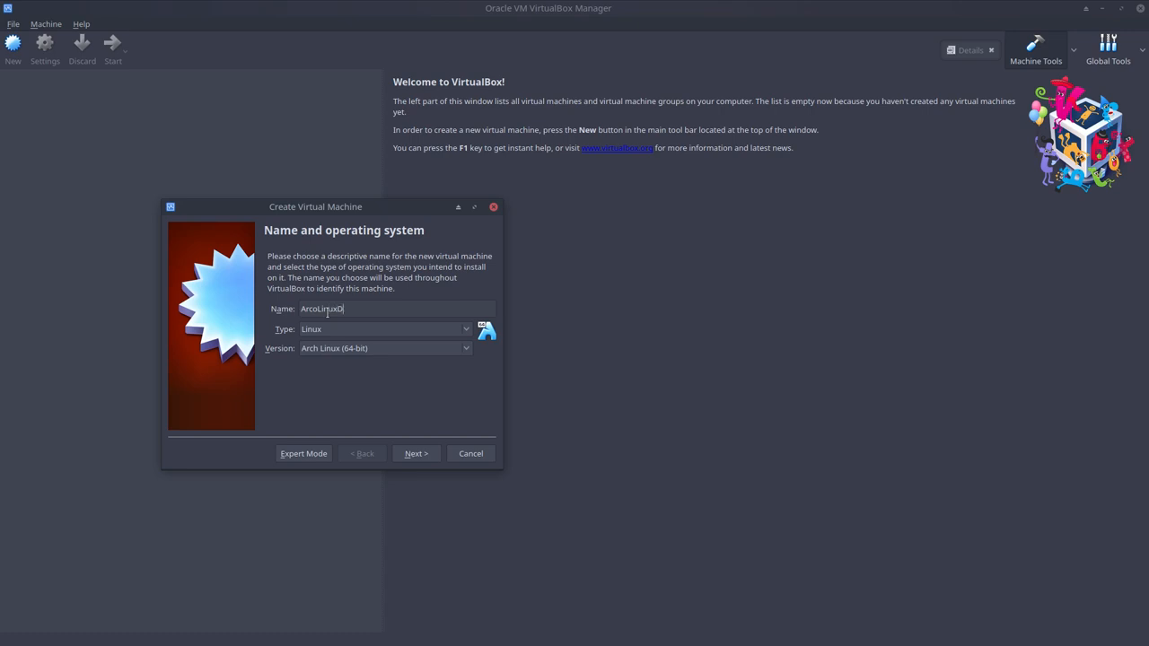
pyautogui.moveTo(369, 422)
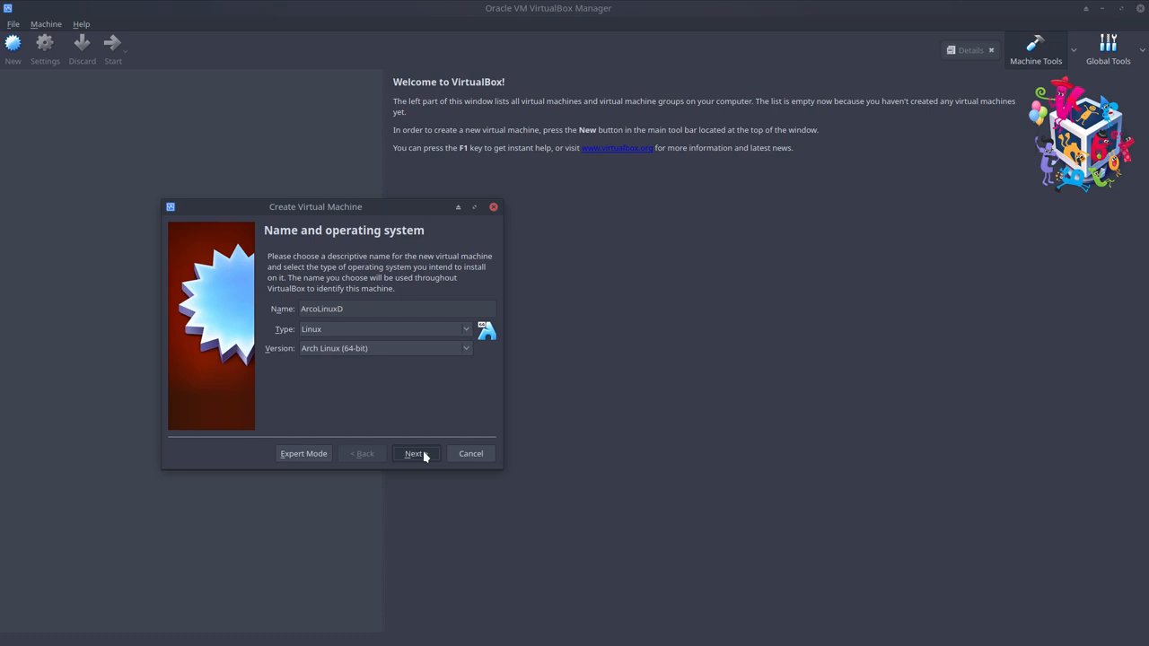
pyautogui.click(415, 453)
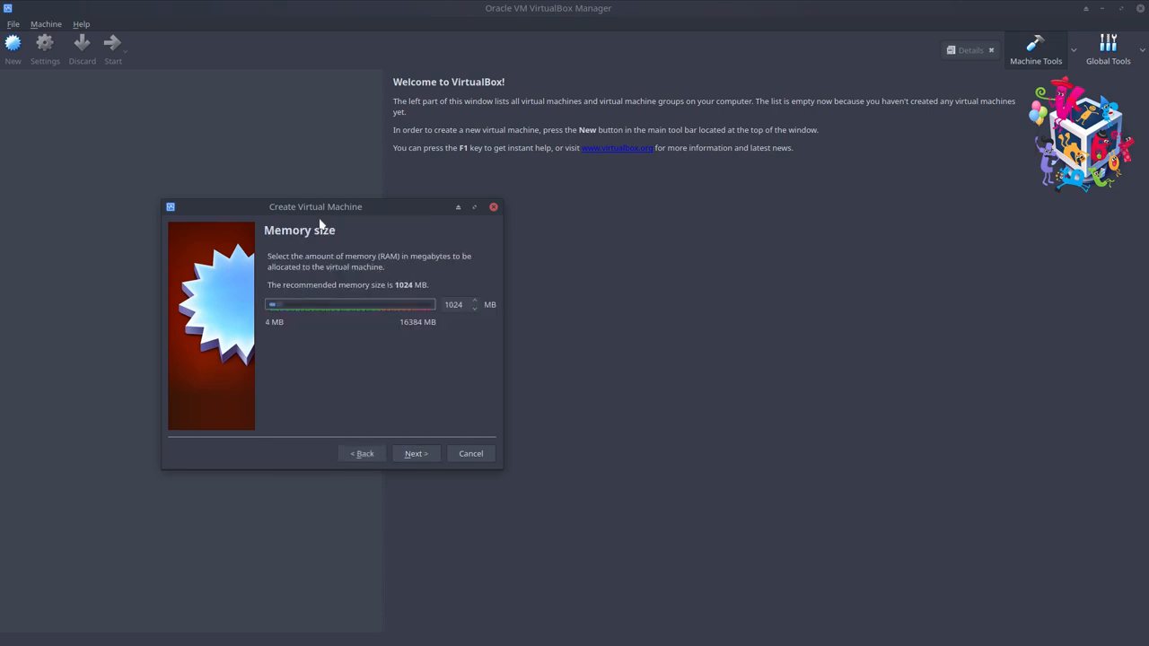
pyautogui.moveTo(286, 309)
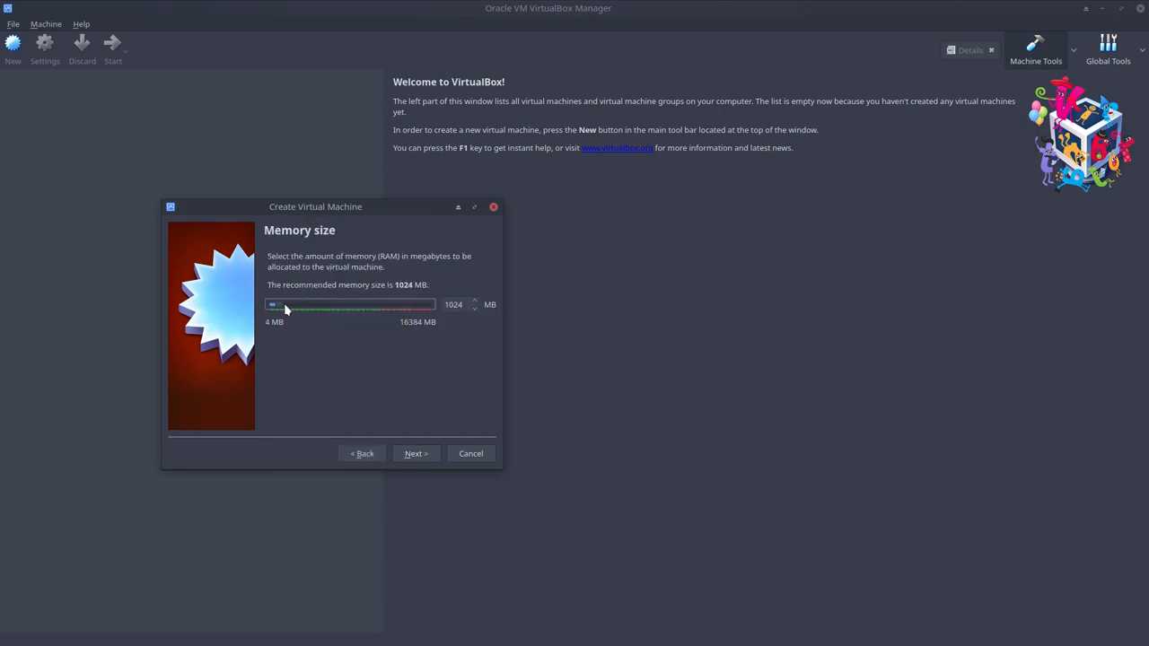
# Step: Raise the machine's memory to about 8 GB
pyautogui.moveTo(273, 305); pyautogui.dragTo(358, 305)
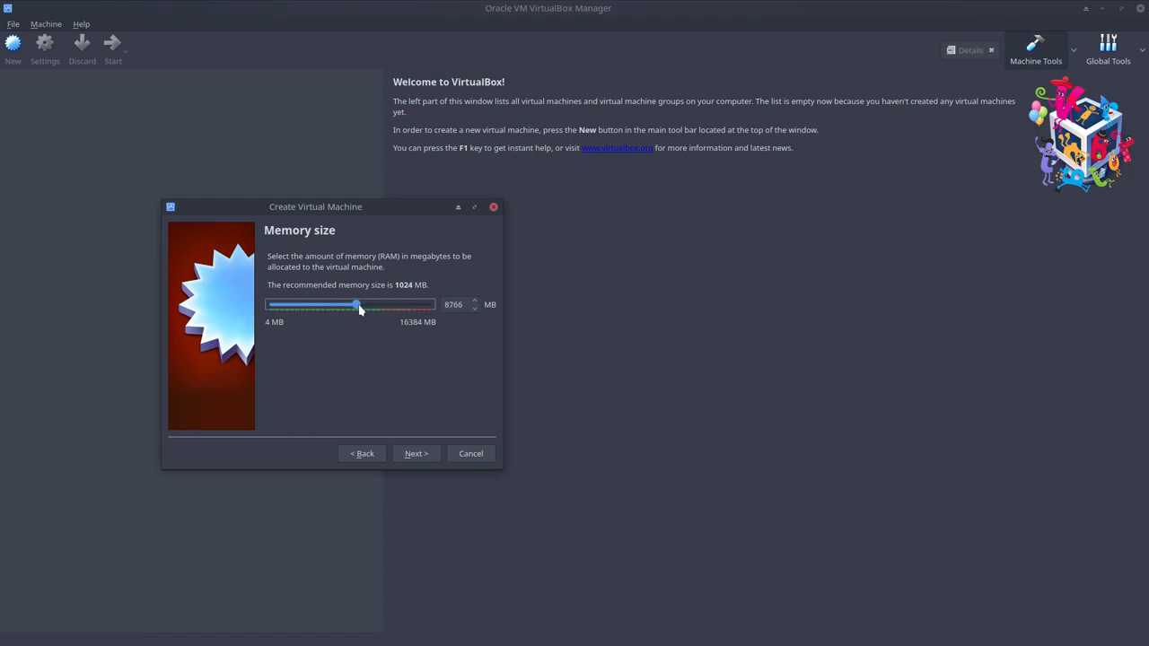
# Step: Add a new dynamically allocated 30 GB virtual hard disk and finish creating the machine
pyautogui.click(417, 452)
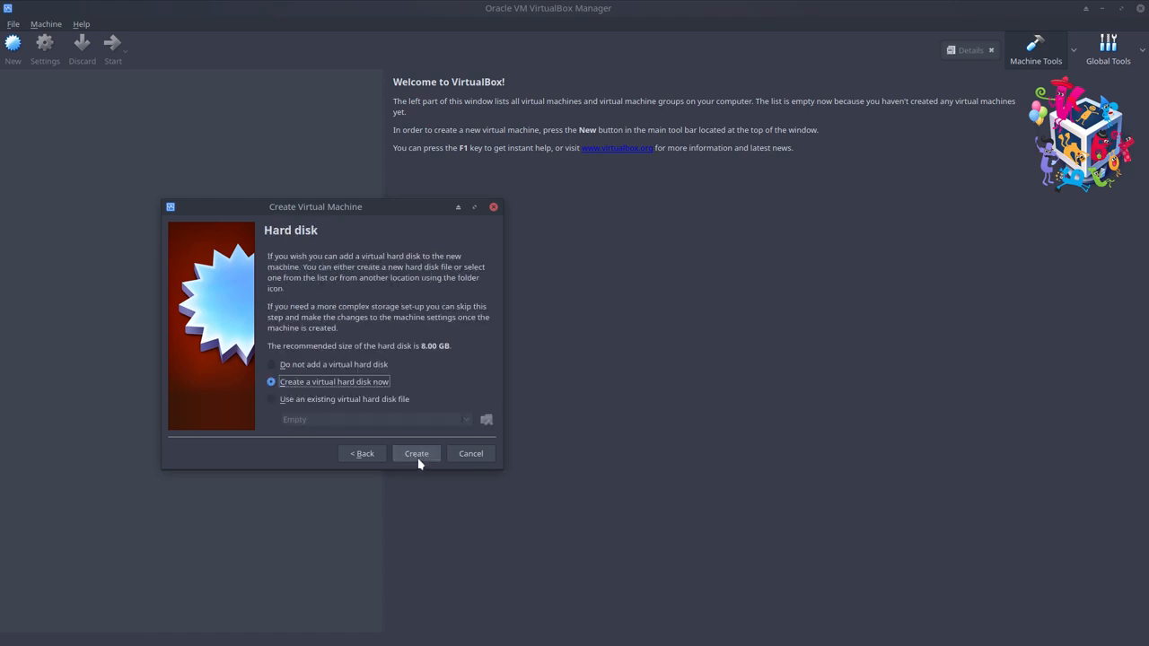
pyautogui.click(417, 452)
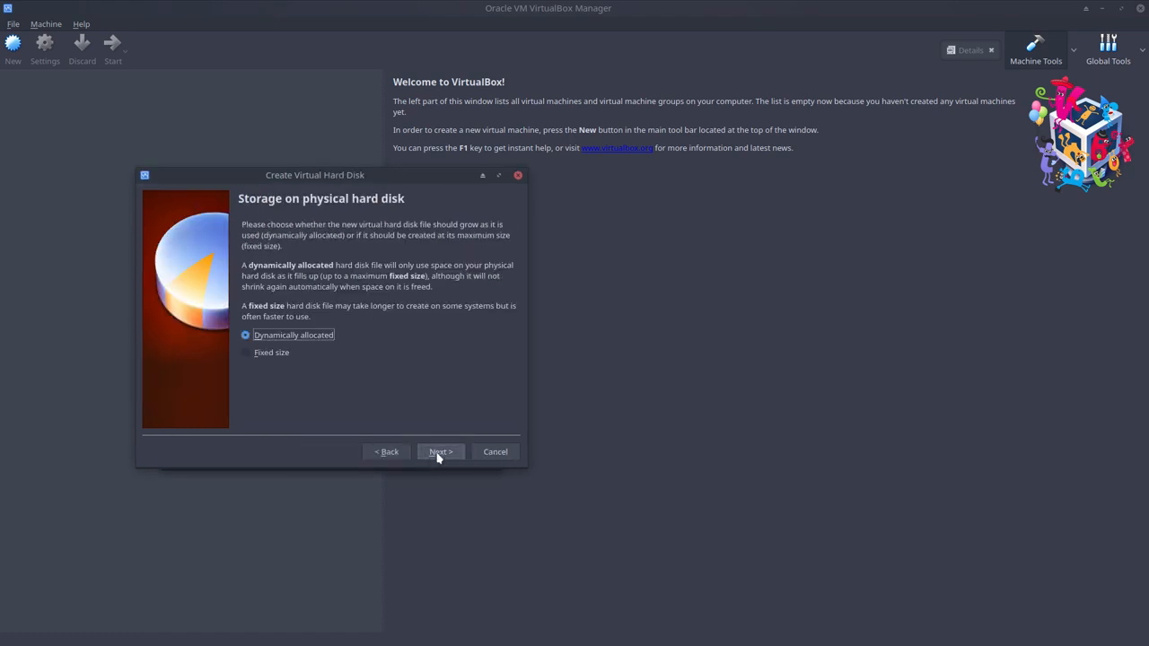
pyautogui.click(440, 452)
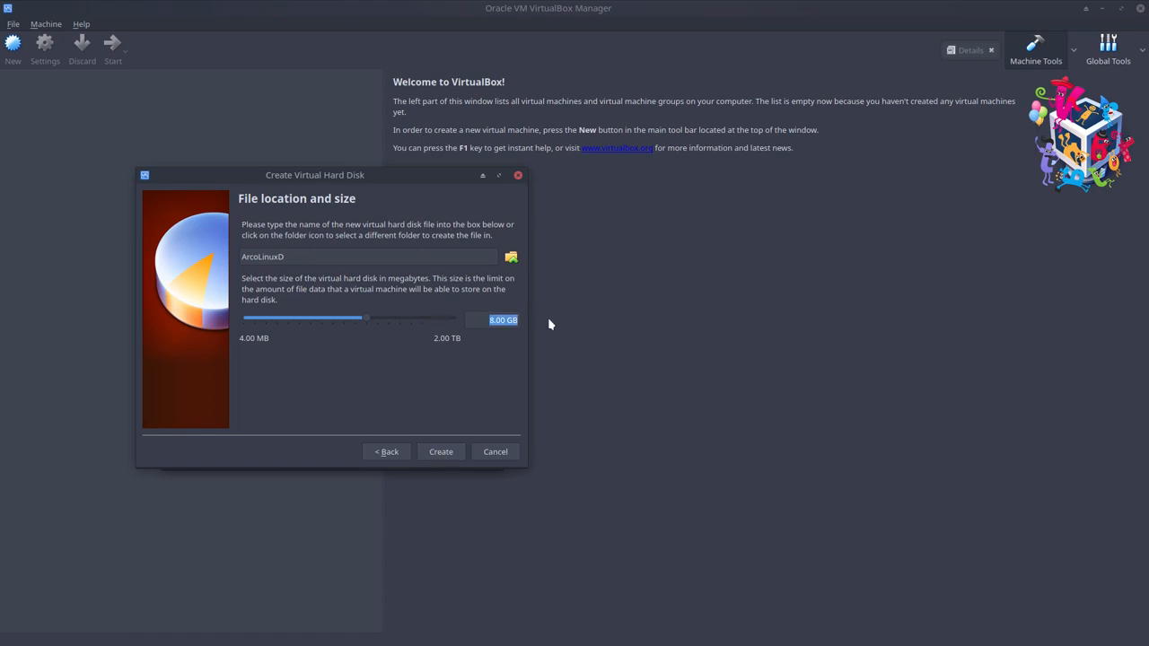
pyautogui.write('300')
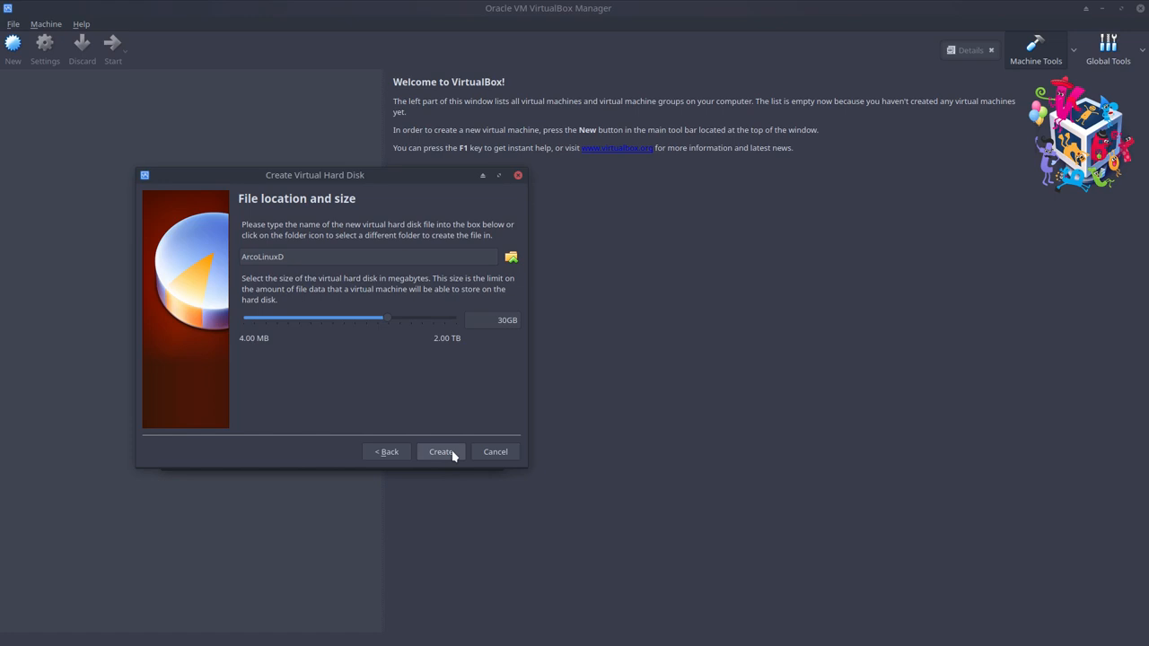
pyautogui.click(442, 452)
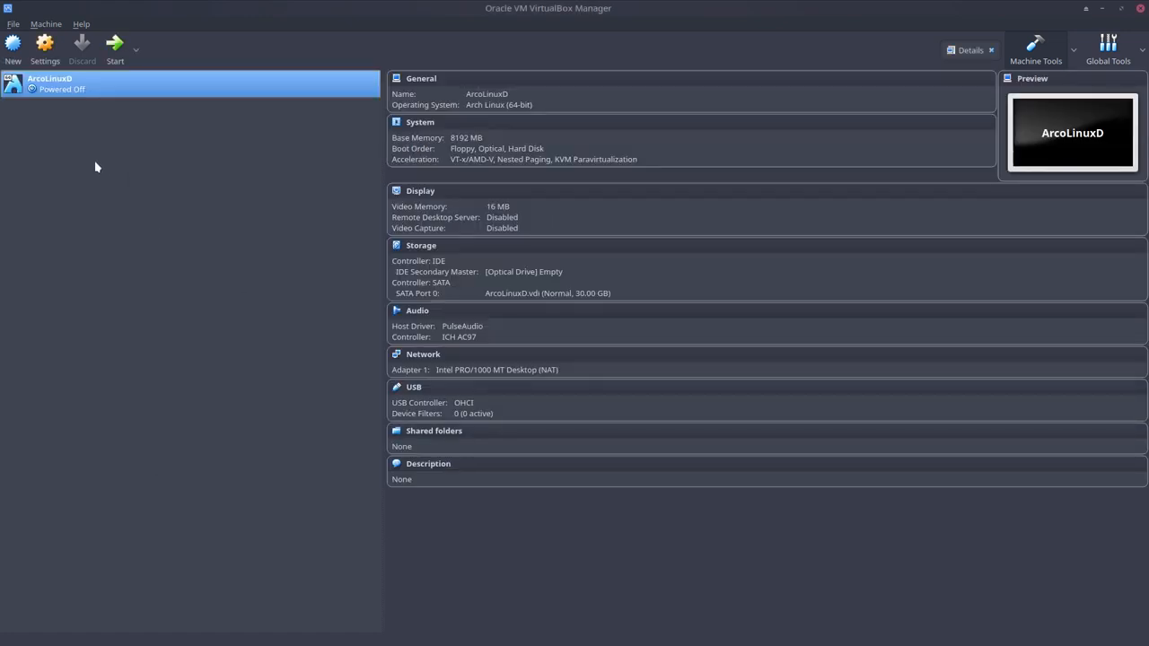
# Step: In ArcoLinuxD's System settings, give the machine 4 processors
pyautogui.click(45, 51)
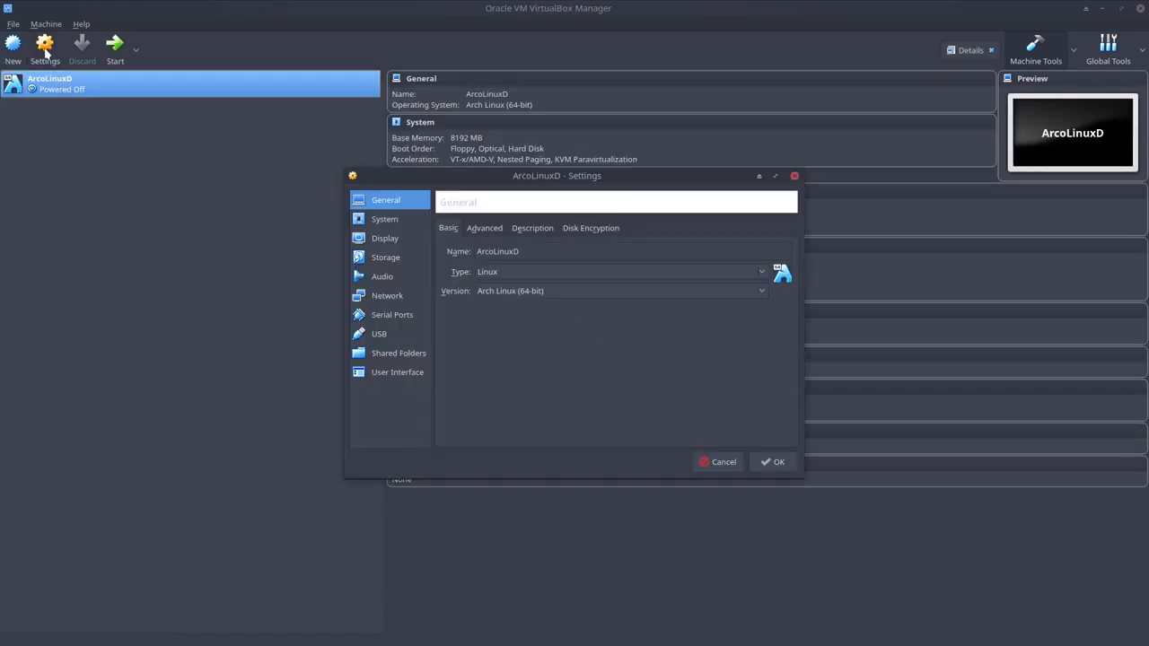
pyautogui.click(384, 219)
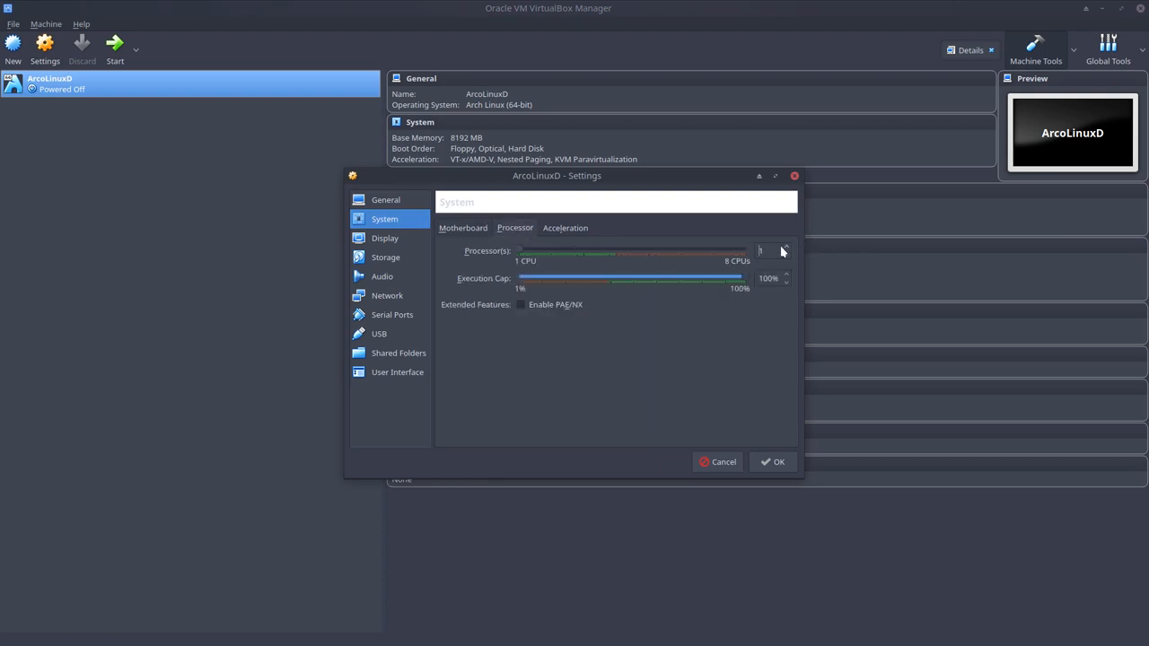
pyautogui.click(784, 247)
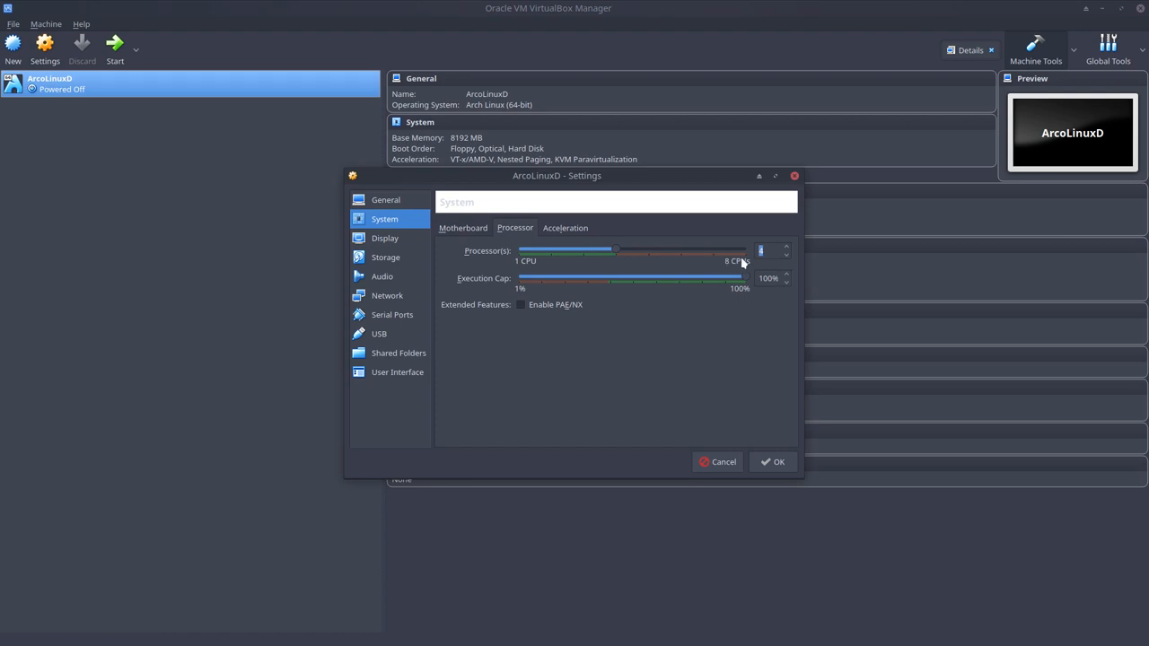
# Step: Set Display video memory to 71 MB, enable 3D acceleration, and save the settings
pyautogui.click(384, 237)
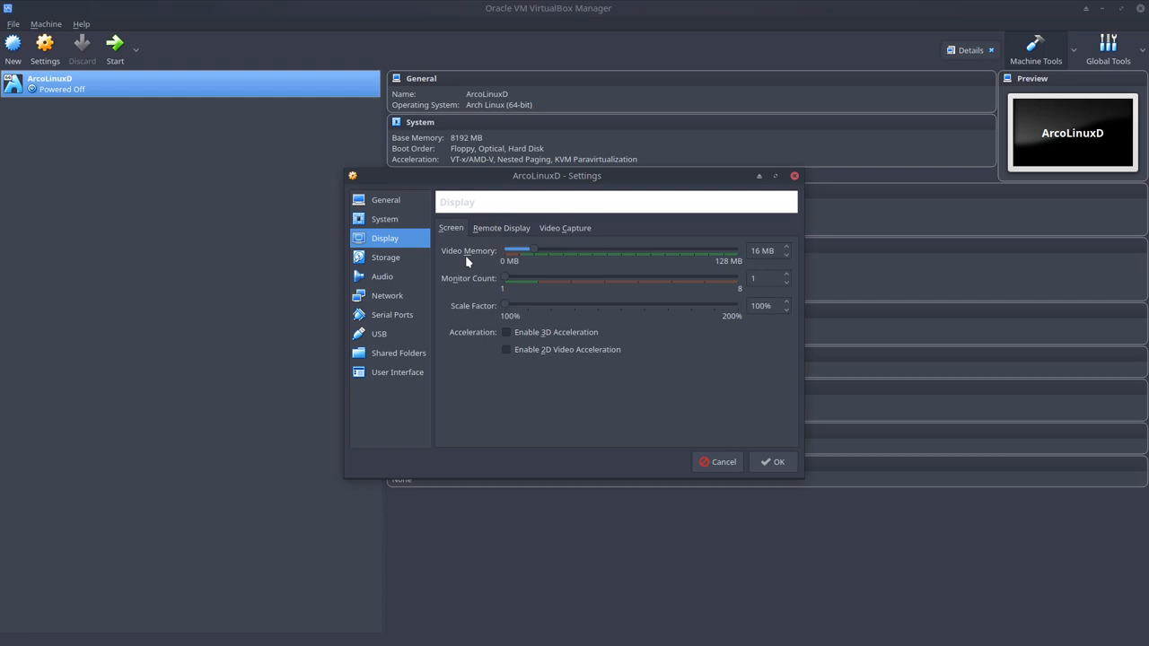
pyautogui.moveTo(520, 252); pyautogui.dragTo(646, 251)
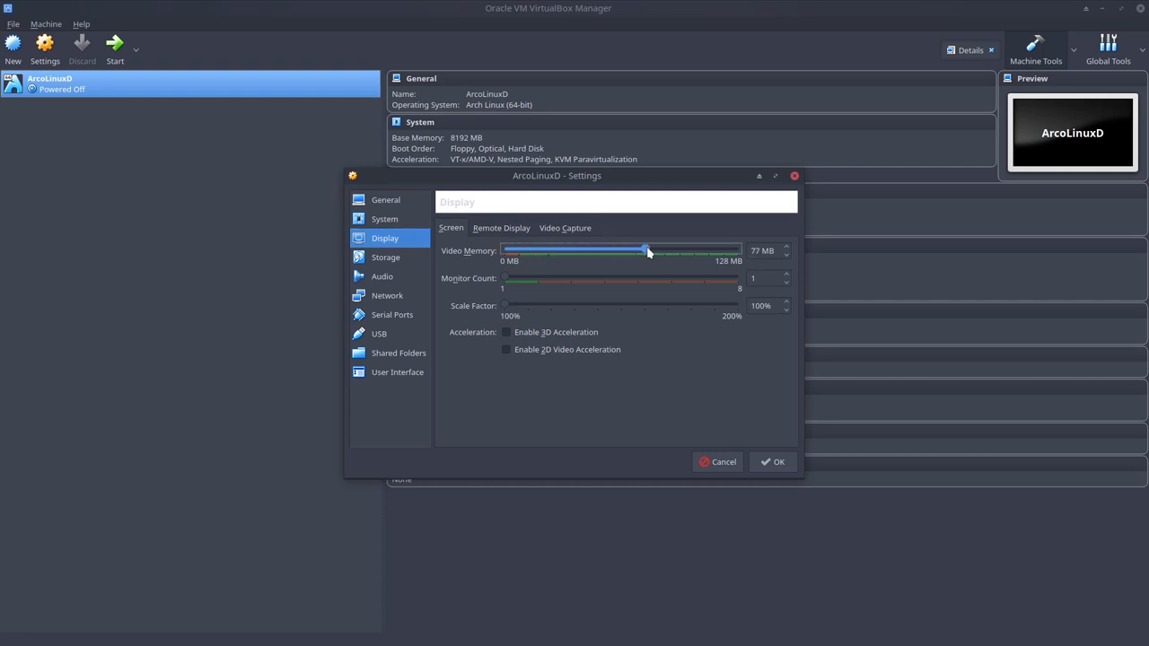
pyautogui.moveTo(648, 249); pyautogui.dragTo(628, 249)
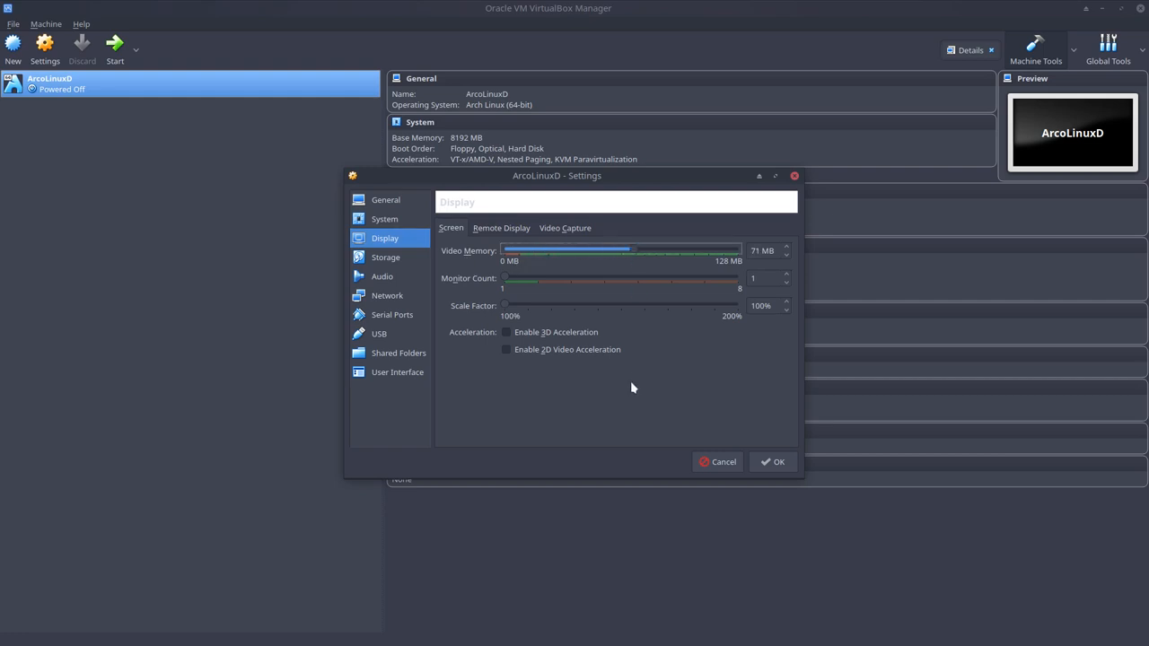
pyautogui.click(506, 332)
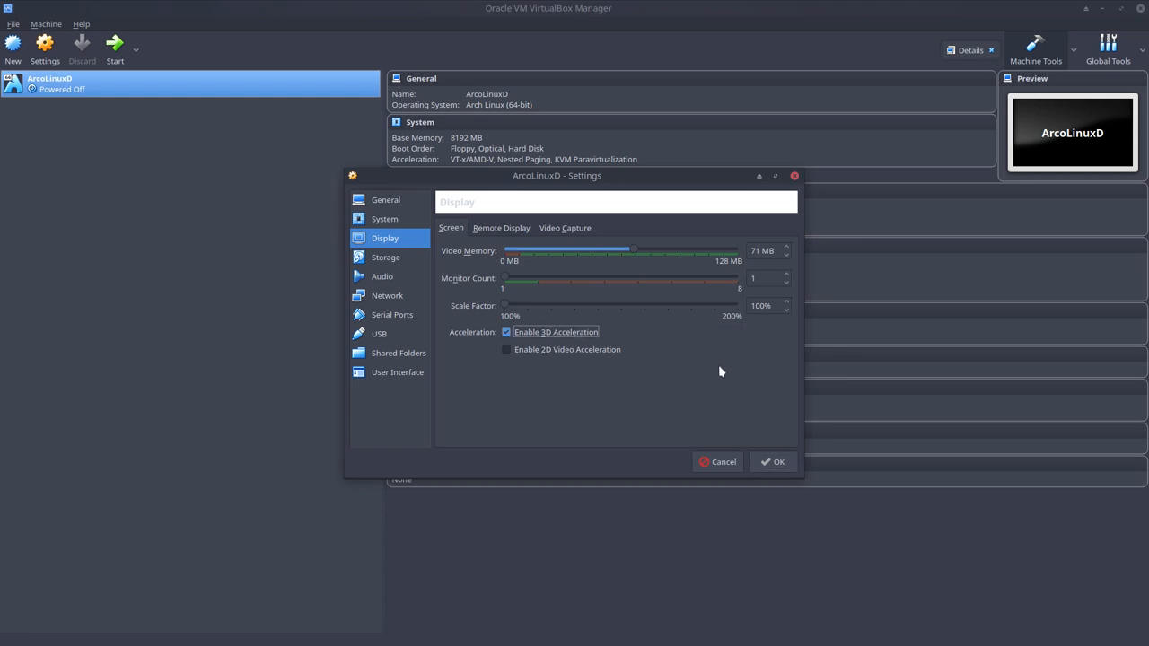
pyautogui.click(772, 461)
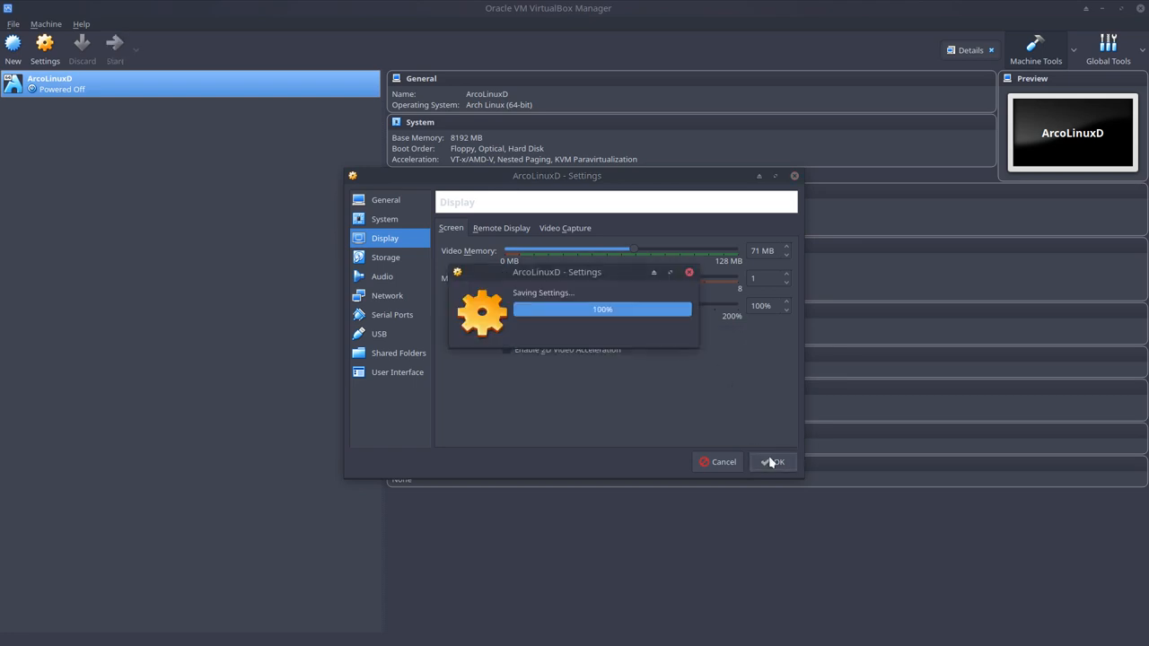
pyautogui.click(772, 461)
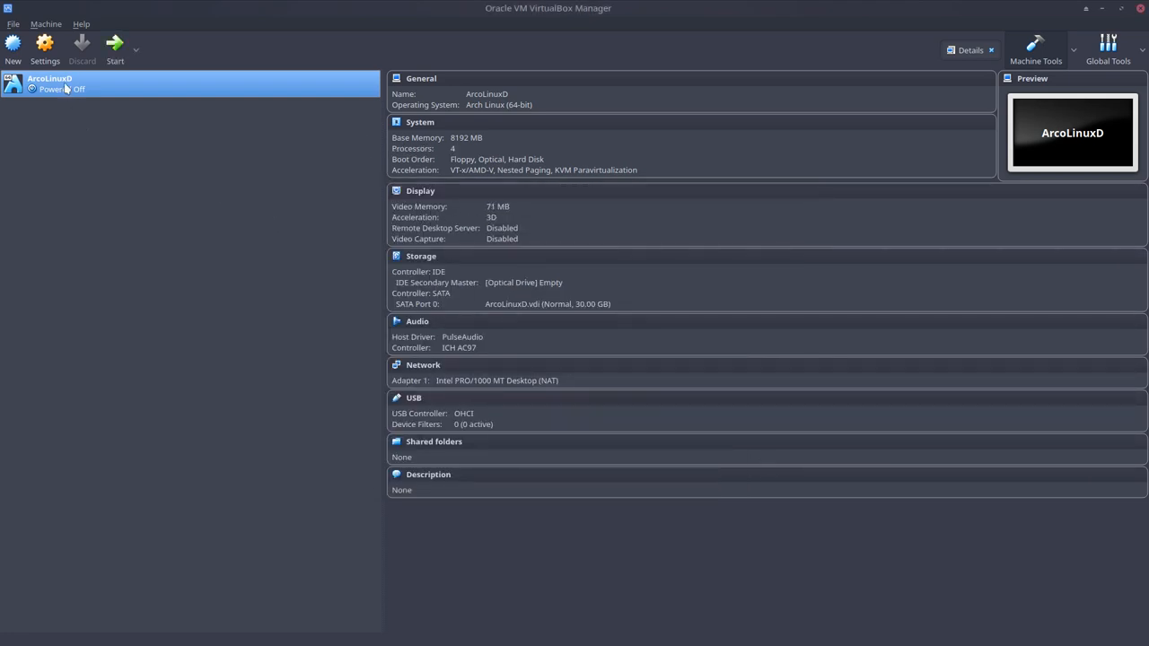
# Step: Rename the ArcoLinuxD machine to ArcoLinuxD Template via its settings
pyautogui.rightClick(50, 83)
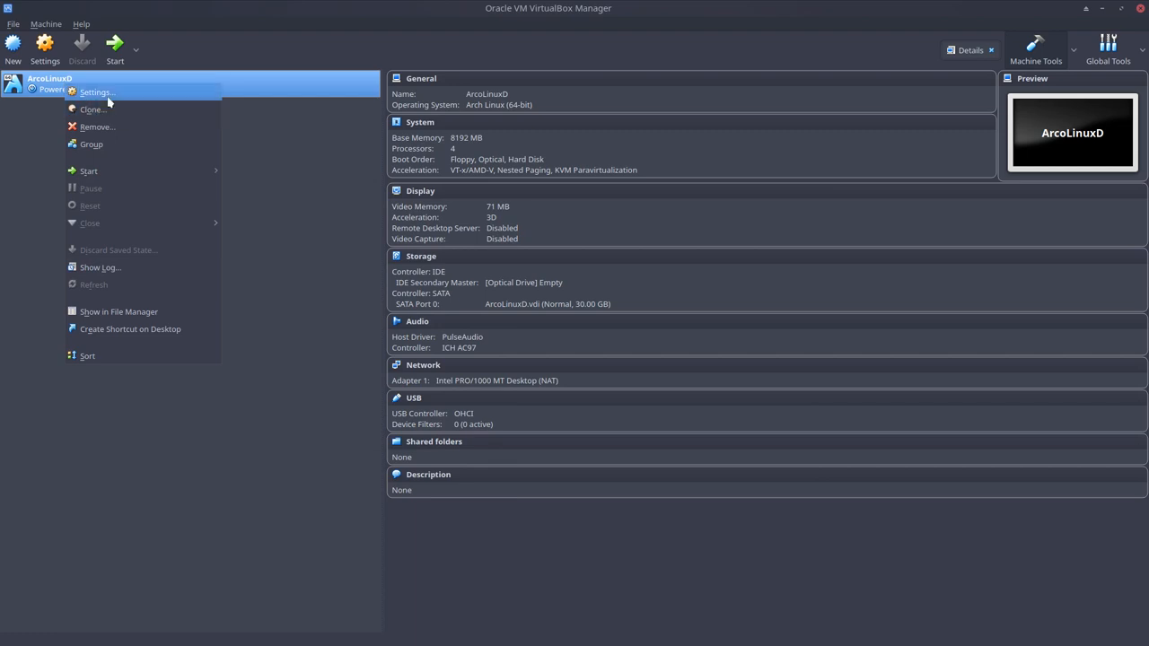
pyautogui.click(96, 92)
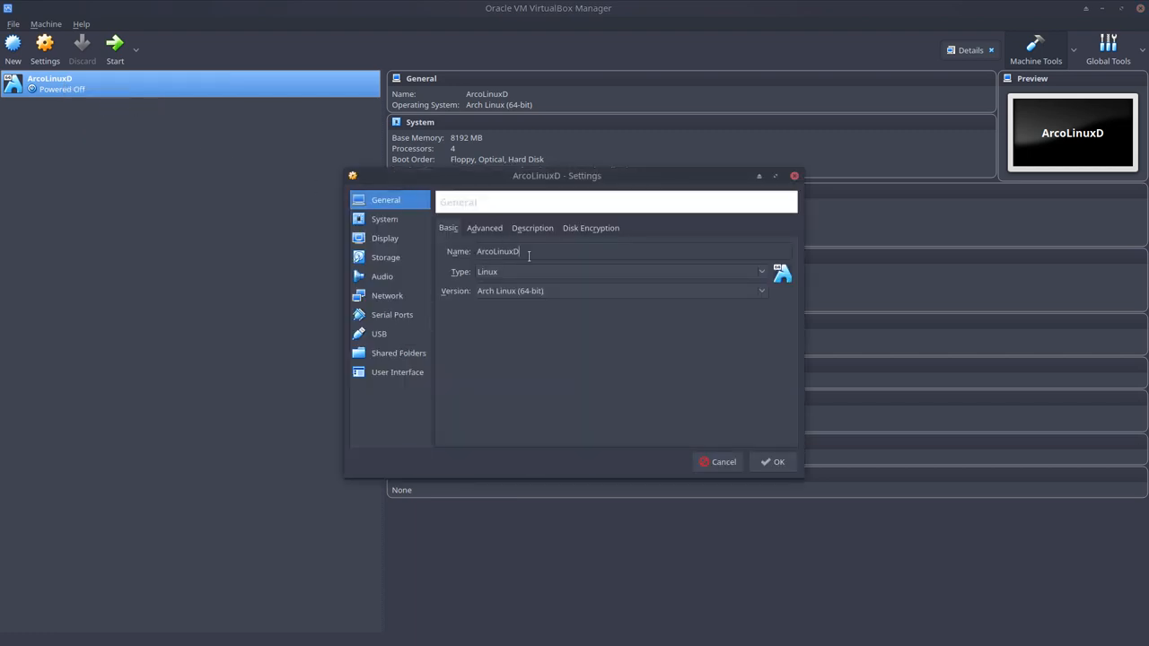
pyautogui.write('Temp')
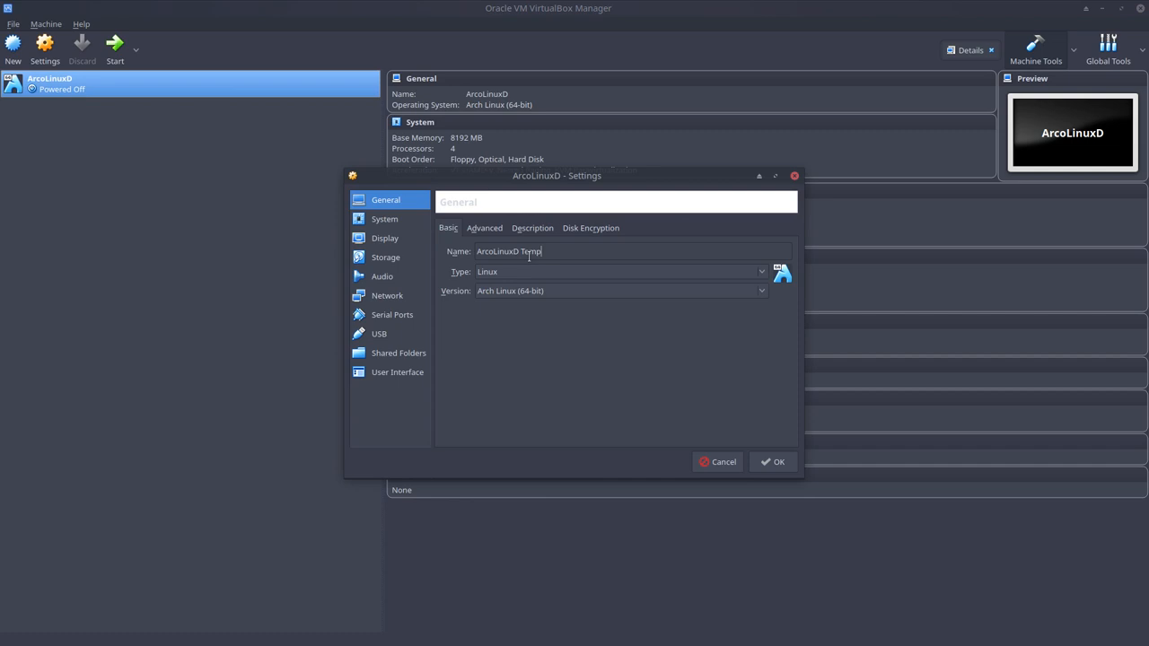
pyautogui.click(772, 460)
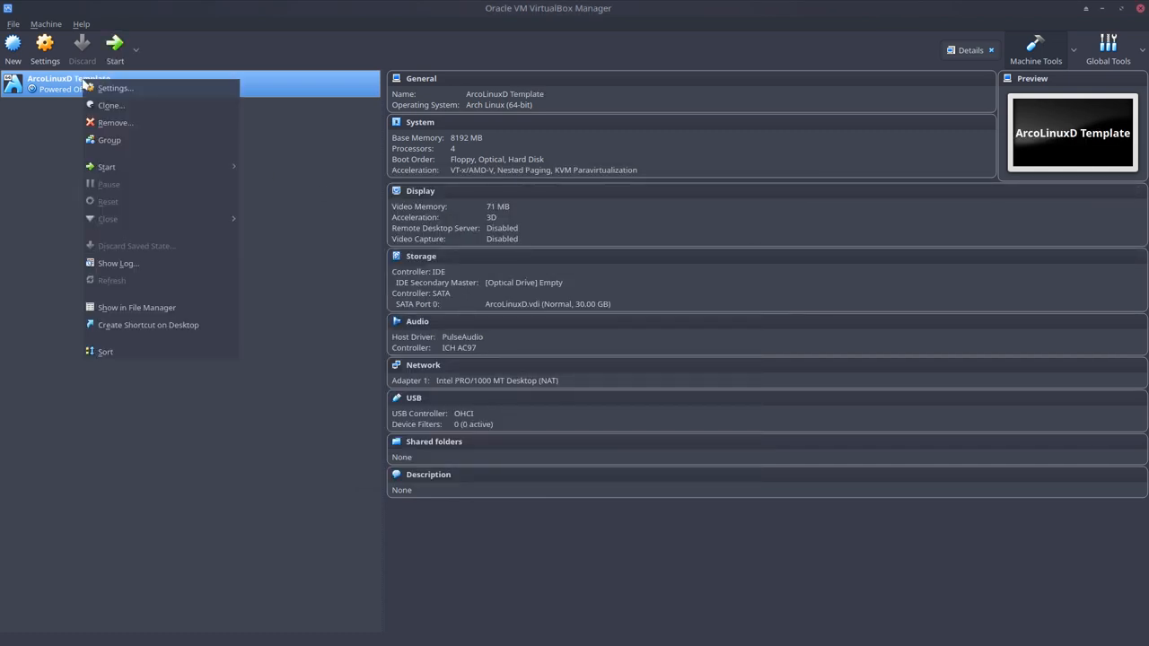
# Step: Make a full clone of the template named ArcoLinuxD Template Bspwm and select it
pyautogui.click(112, 104)
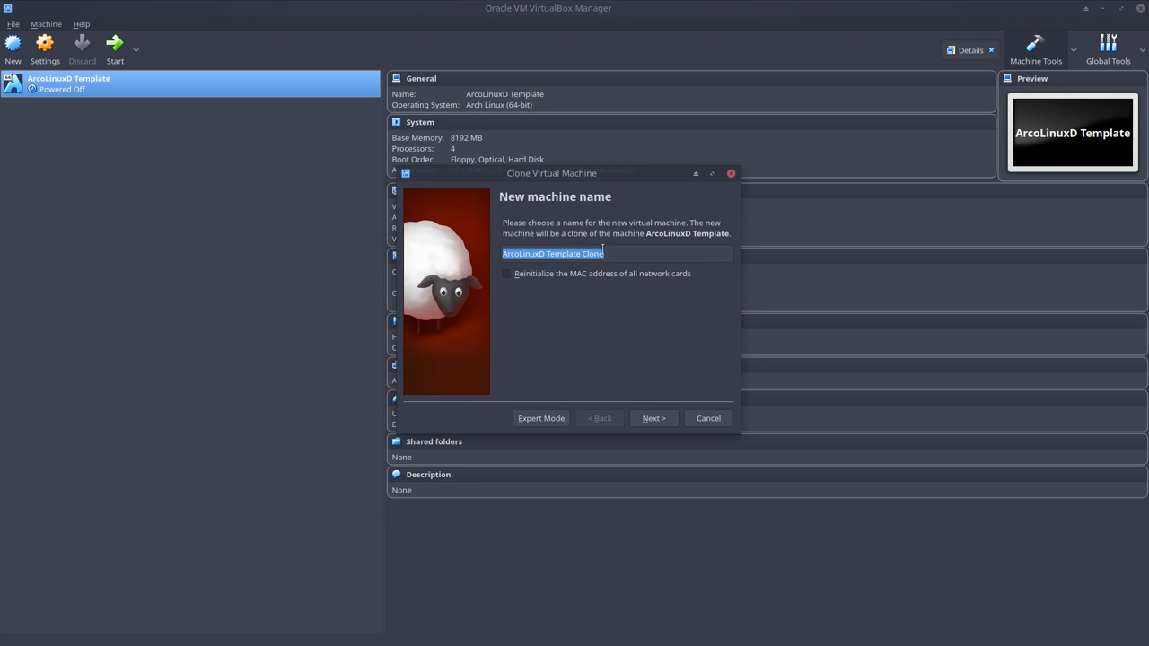
pyautogui.doubleClick(592, 253)
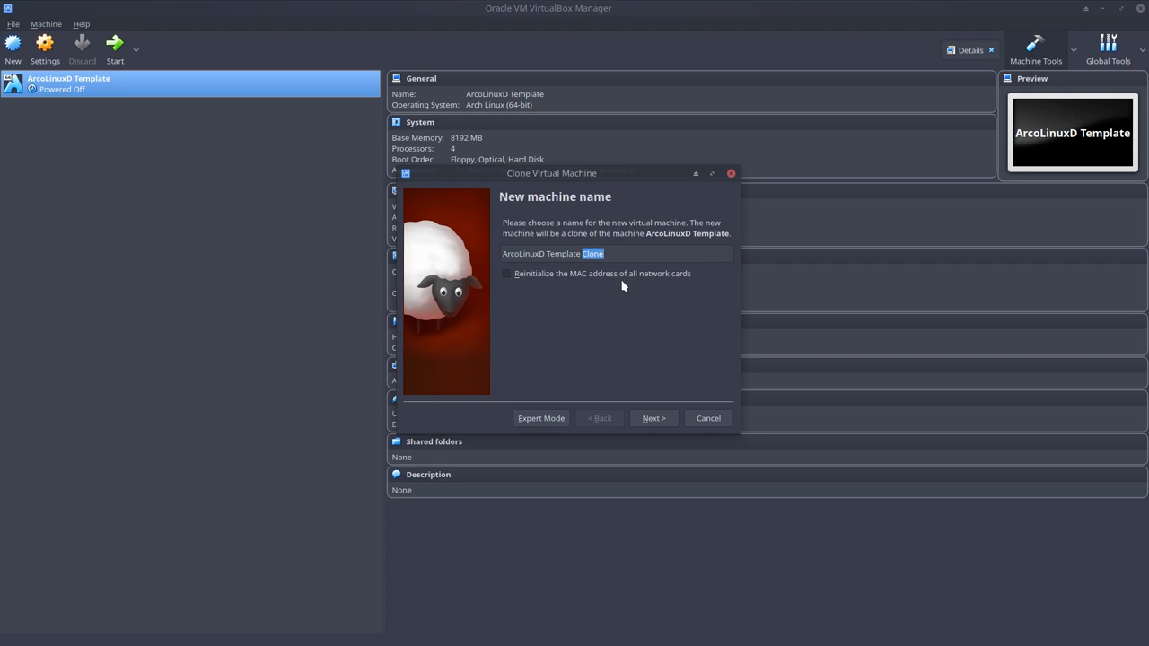
pyautogui.moveTo(592, 399)
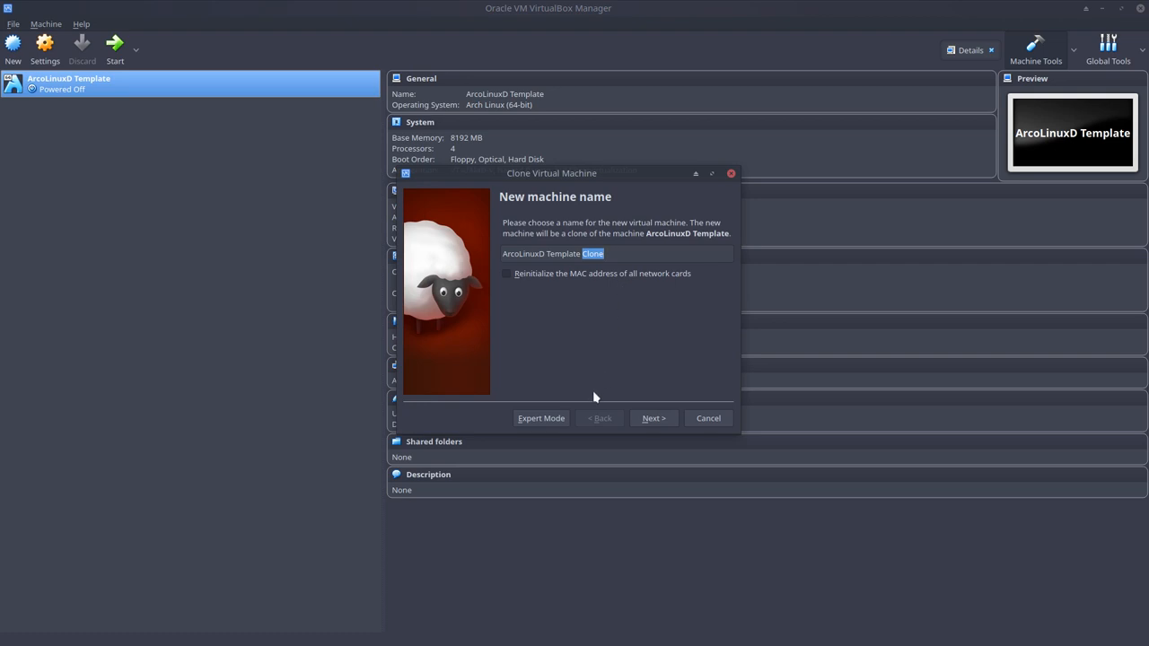
pyautogui.moveTo(709, 230)
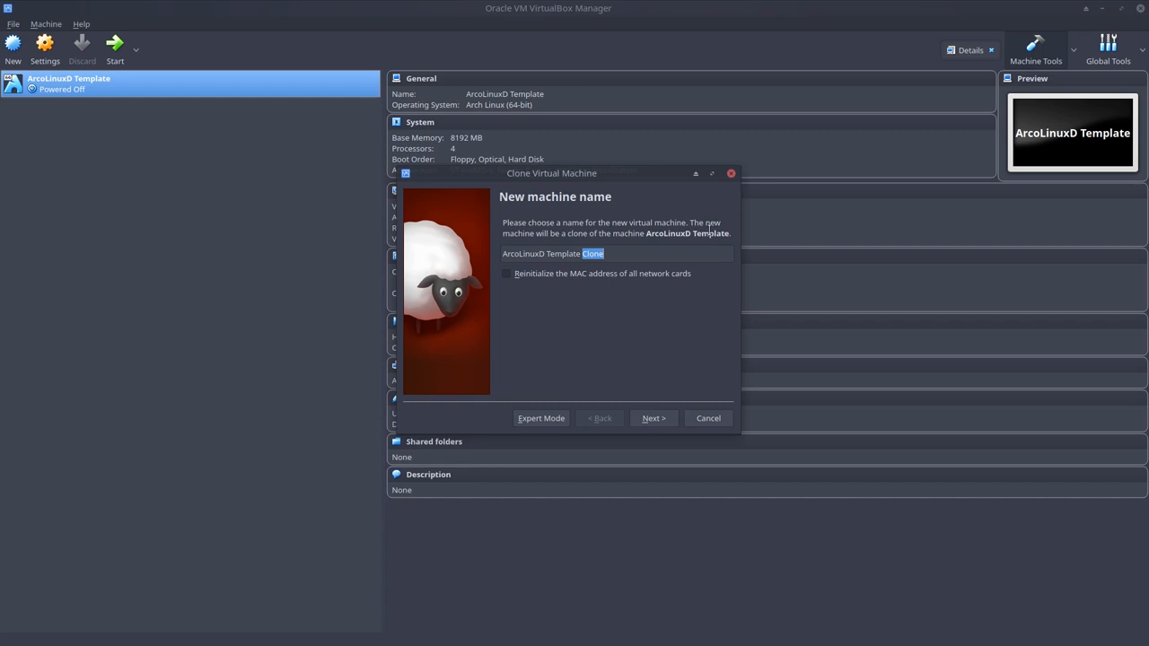
pyautogui.write('Bspwm')
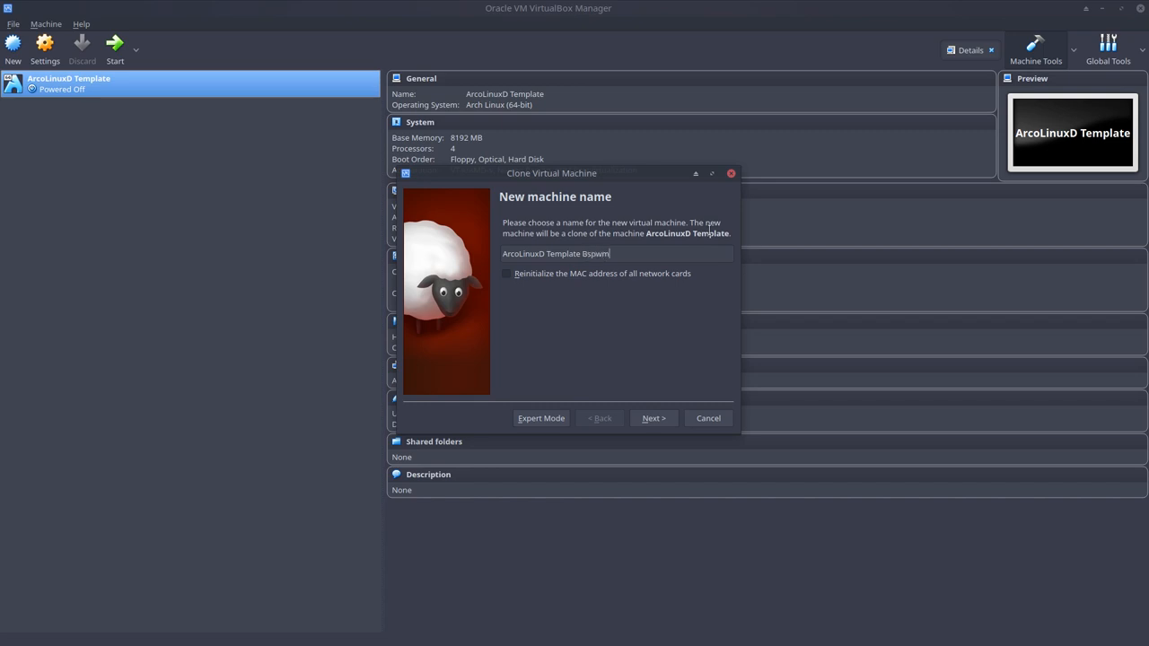
pyautogui.click(653, 417)
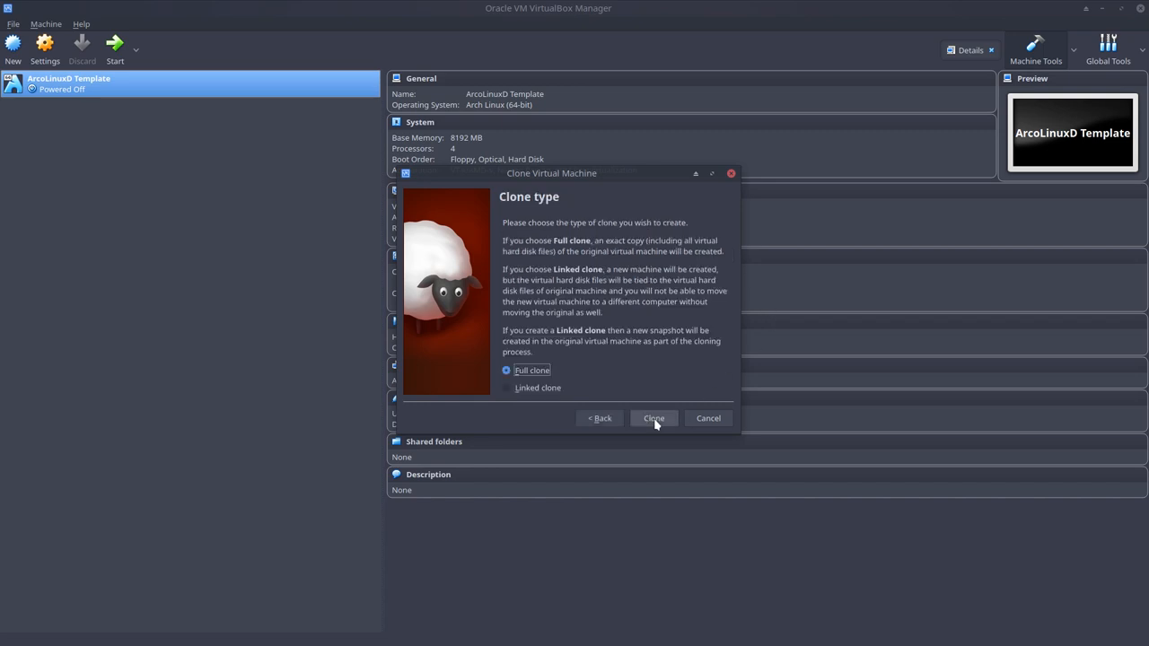
pyautogui.click(653, 418)
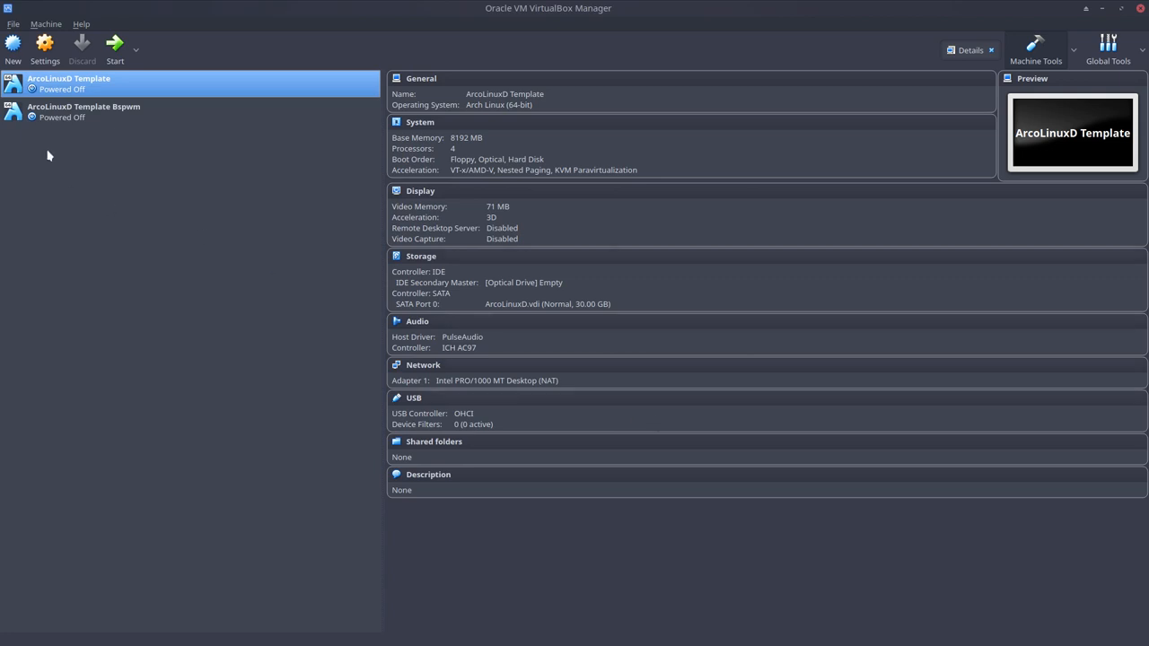
pyautogui.click(82, 111)
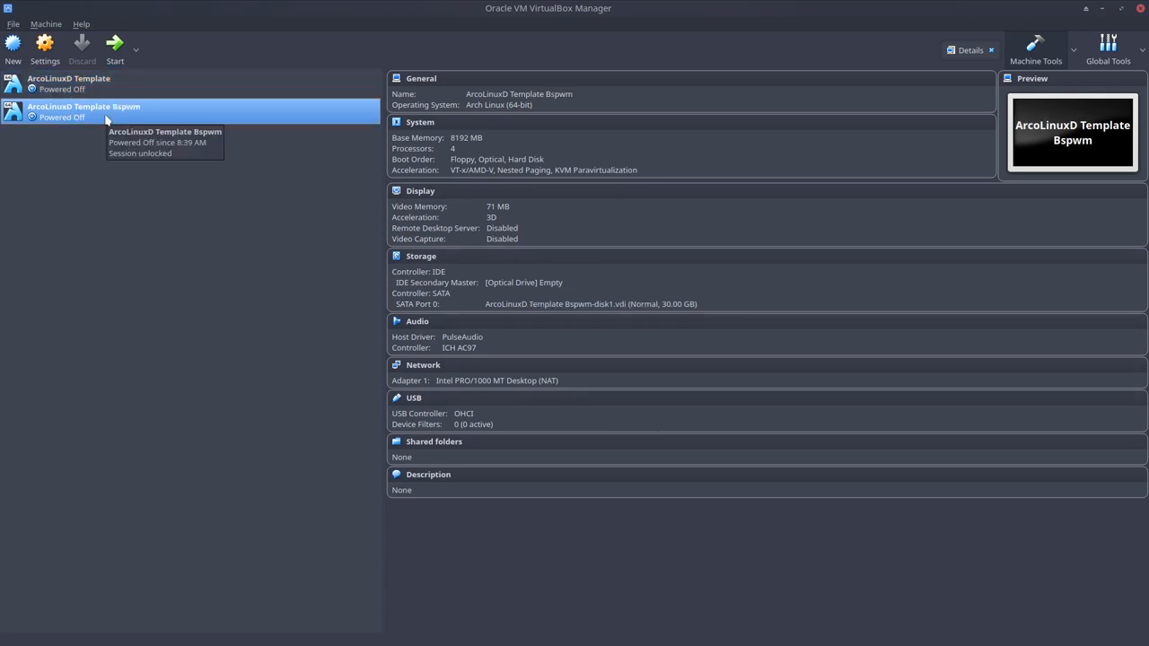
pyautogui.moveTo(440, 283)
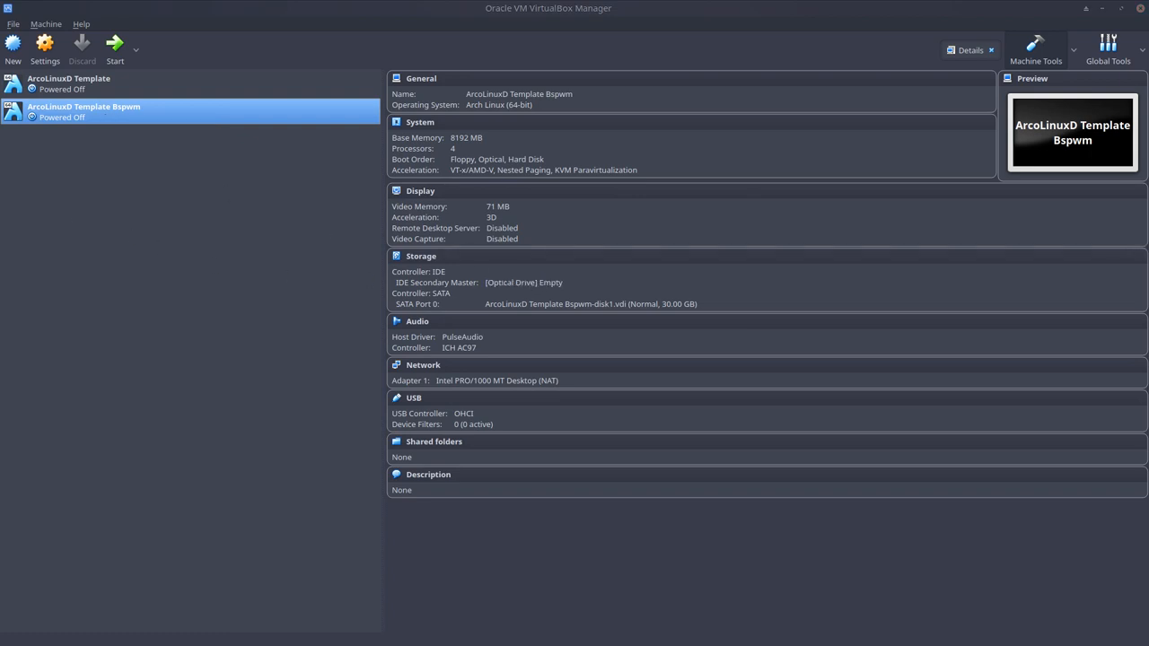
pyautogui.moveTo(154, 115)
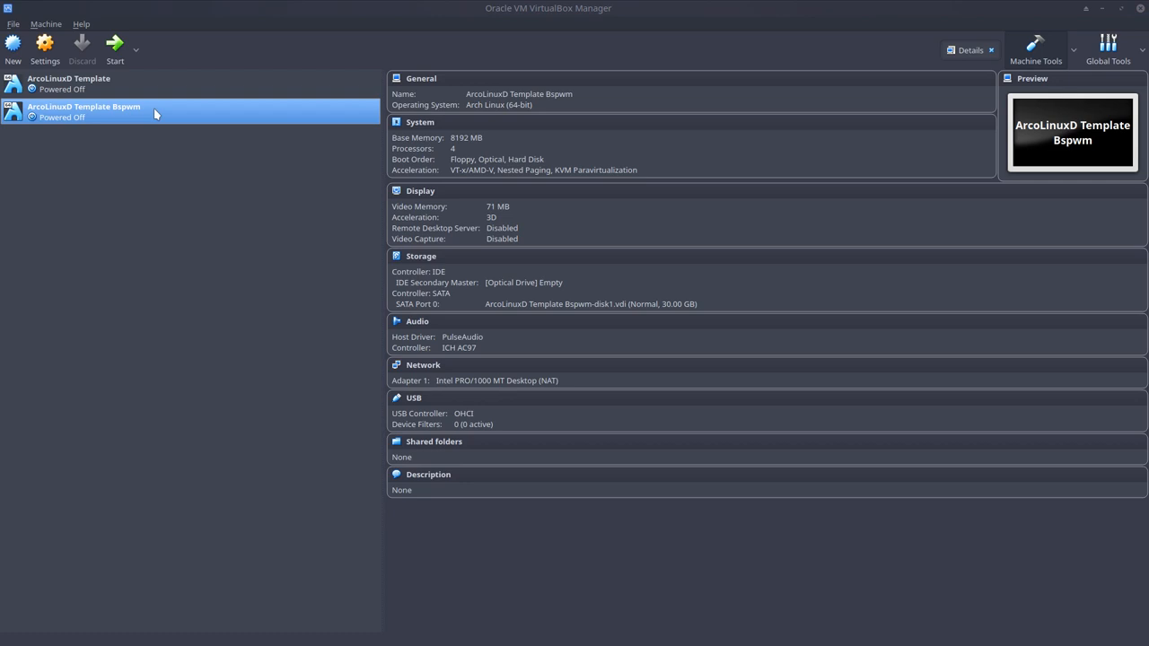
# Step: Browse for a disk image for the optical drive, navigating to the Documents folder
pyautogui.click(524, 281)
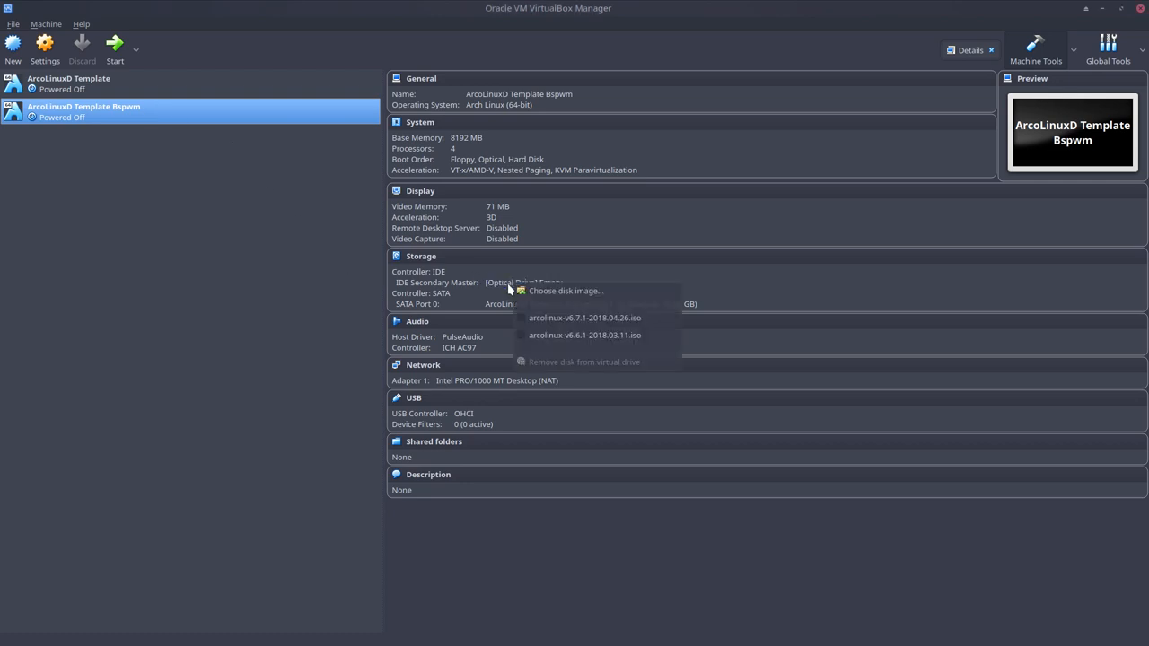
pyautogui.click(564, 291)
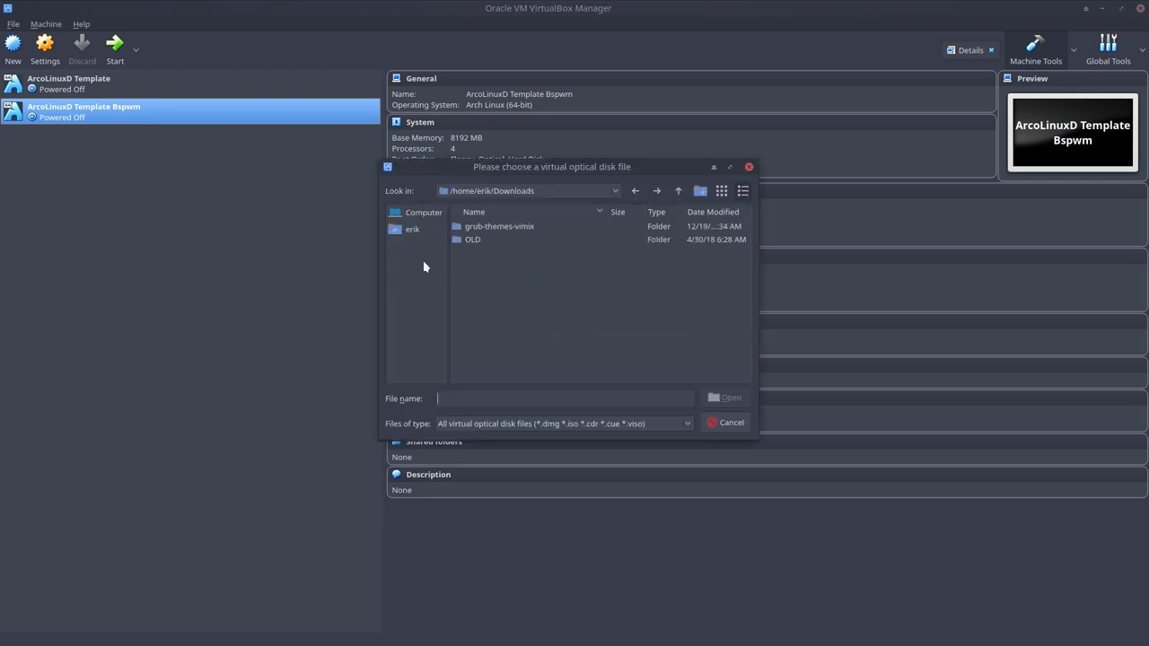
pyautogui.click(413, 230)
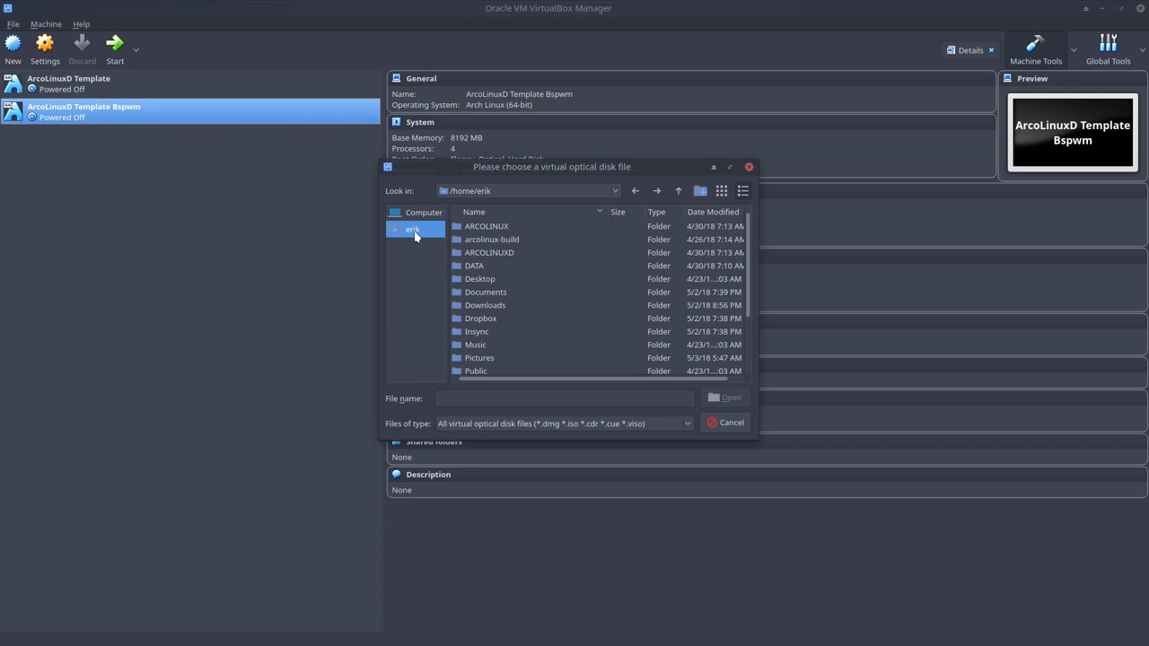
pyautogui.moveTo(463, 289)
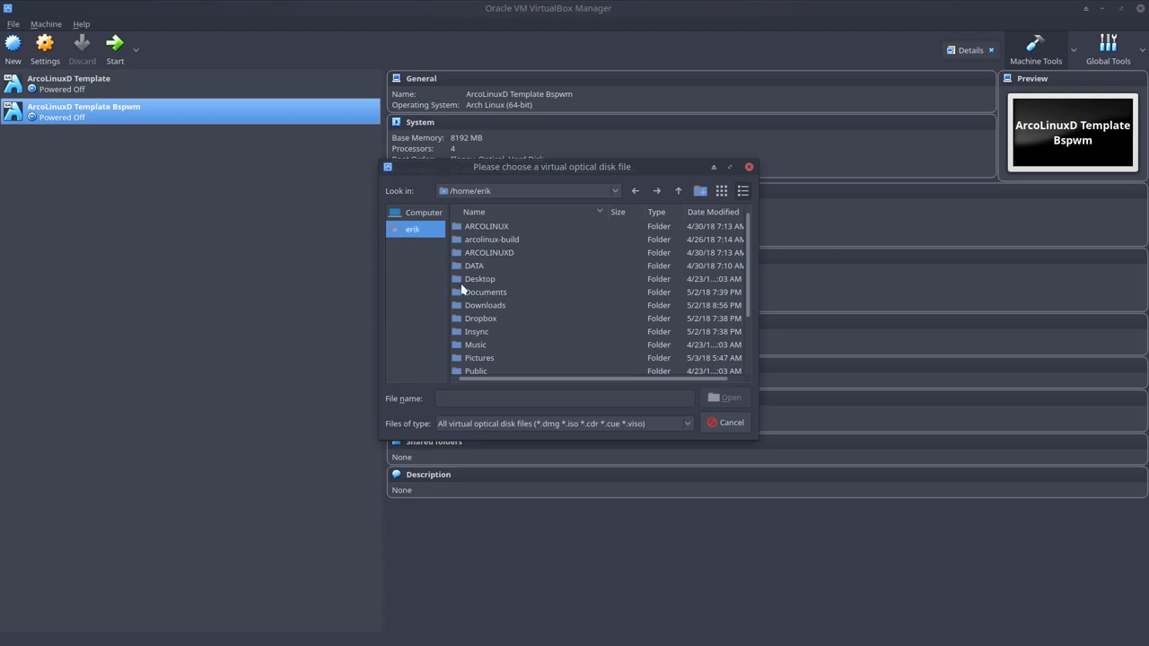
pyautogui.doubleClick(485, 305)
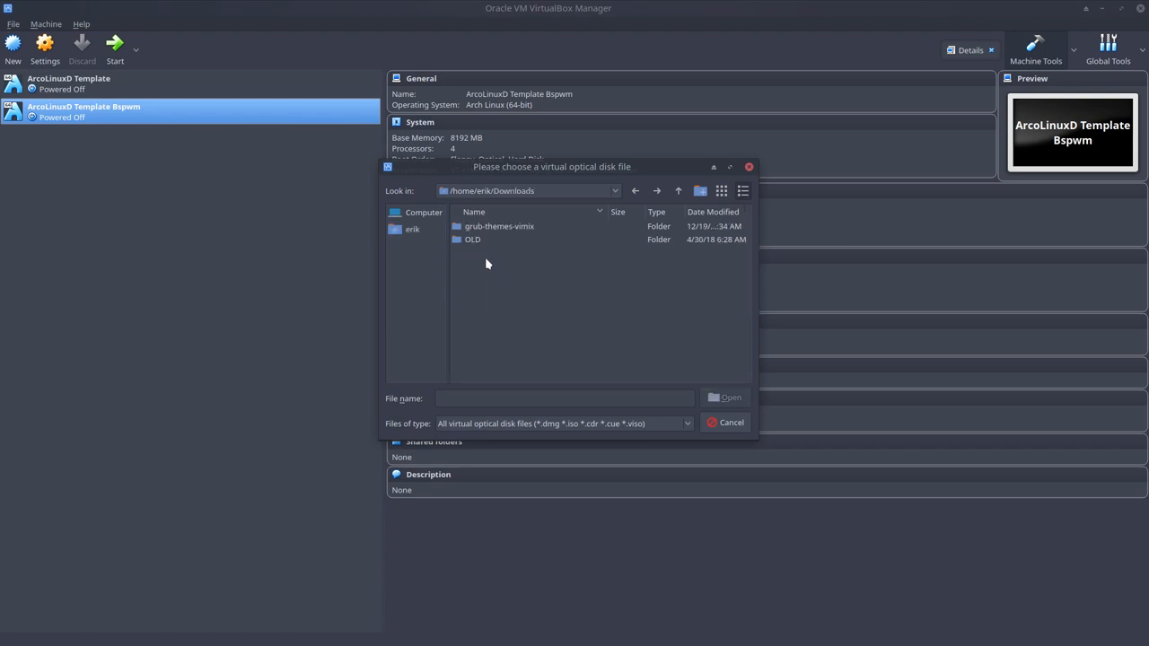
pyautogui.moveTo(485, 252)
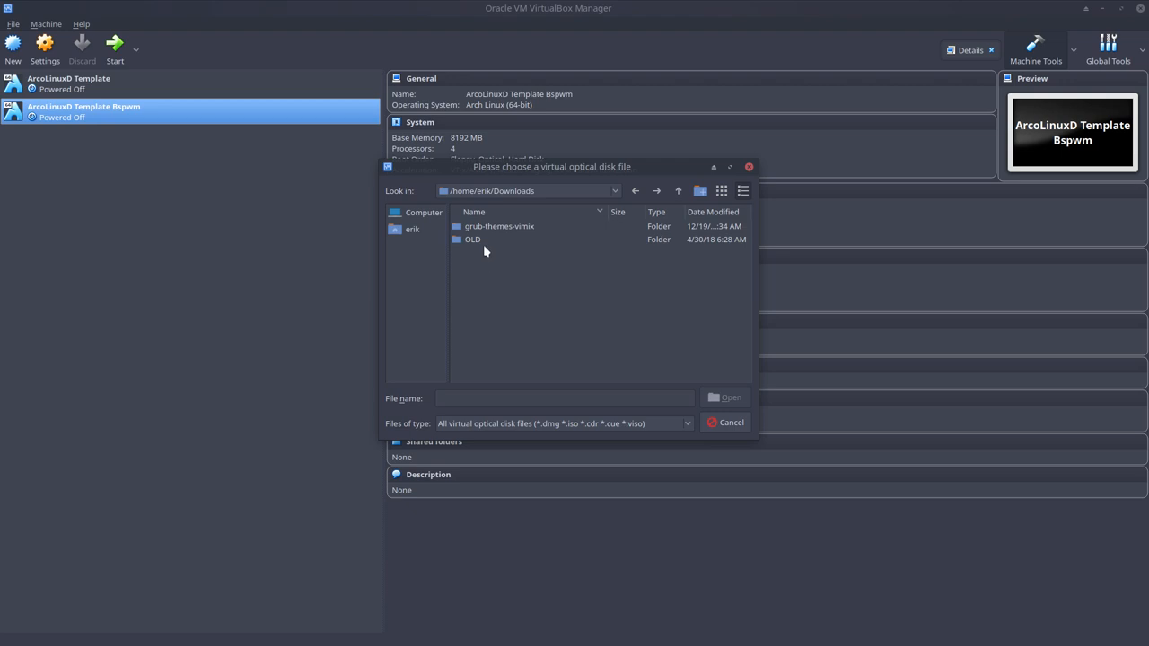
pyautogui.click(413, 230)
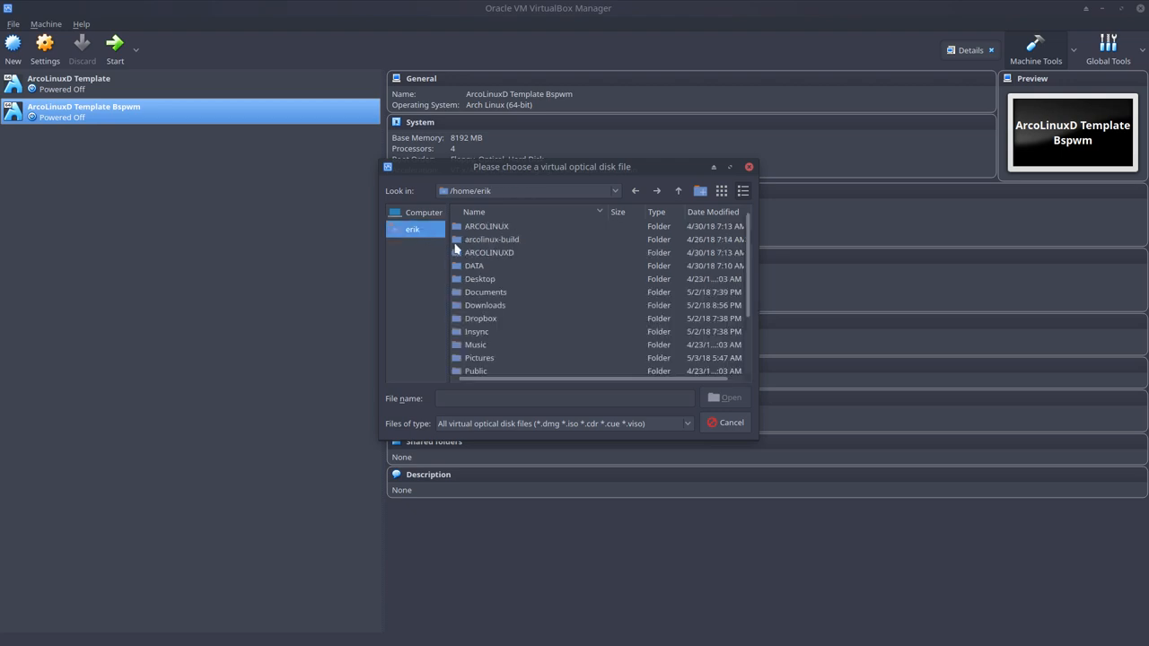
pyautogui.doubleClick(484, 291)
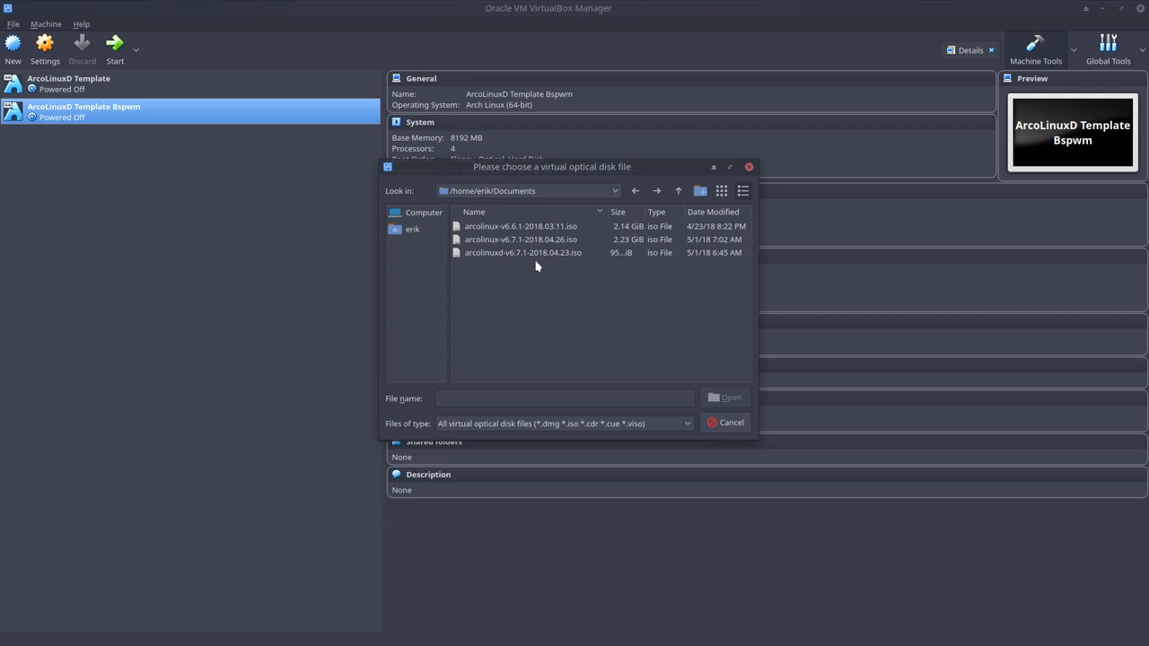
# Step: Insert arcolinuxd-v6.7.1-2018.04.23.iso into the Bspwm machine's optical drive
pyautogui.click(525, 251)
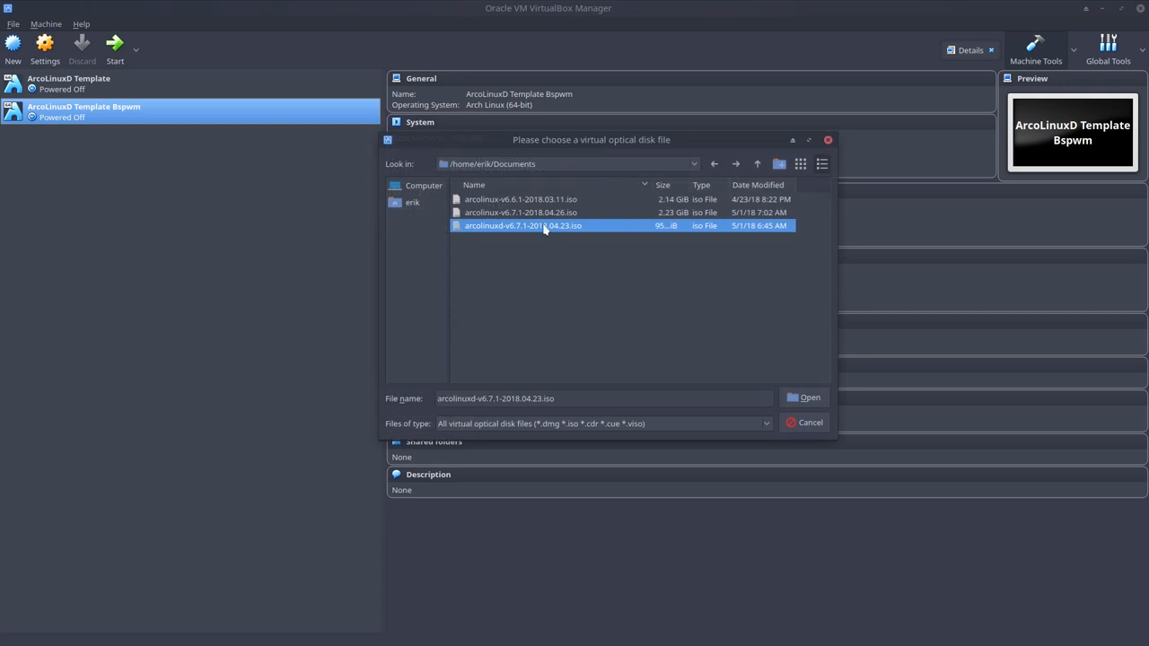
pyautogui.moveTo(526, 233)
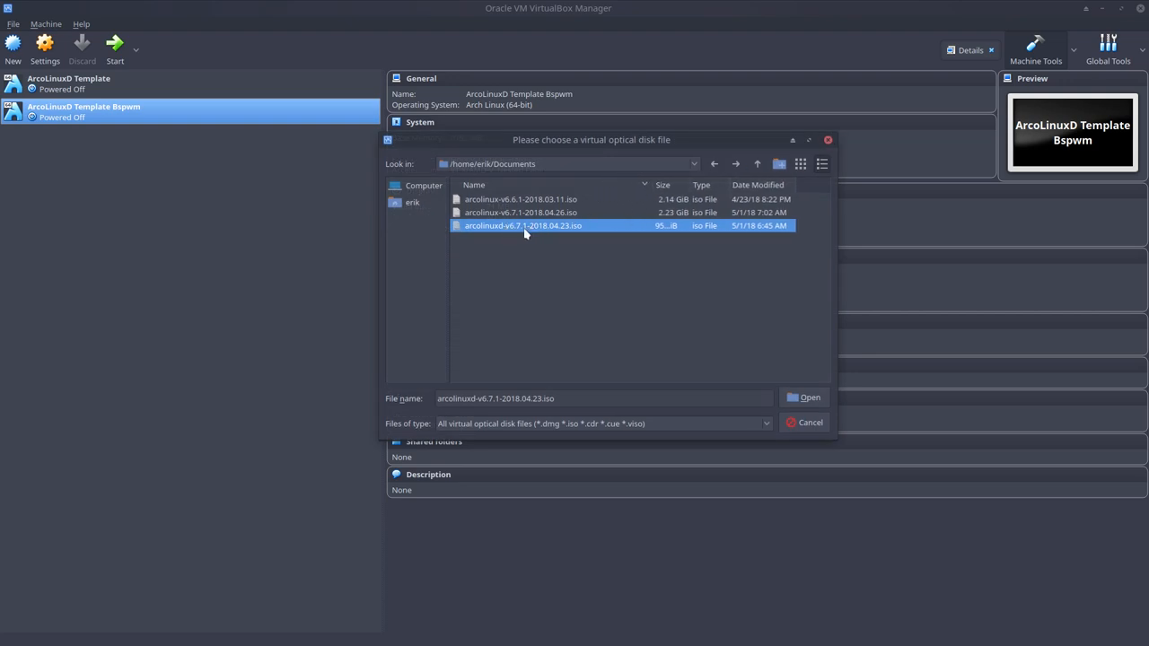
pyautogui.moveTo(689, 188)
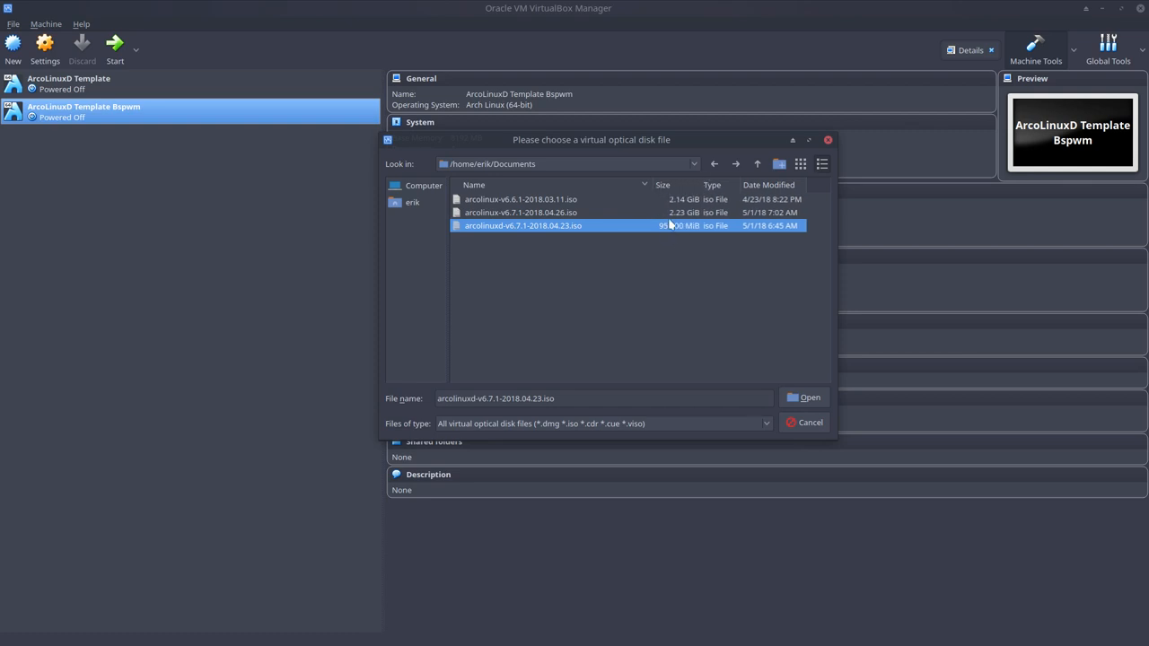
pyautogui.click(520, 212)
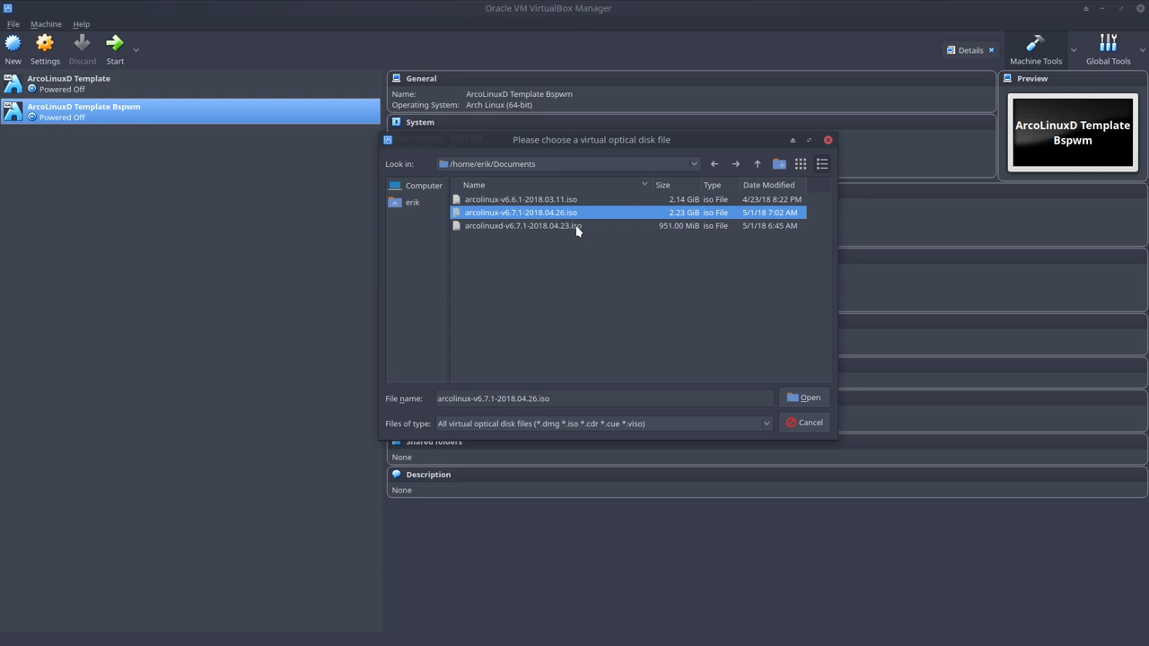
pyautogui.click(523, 226)
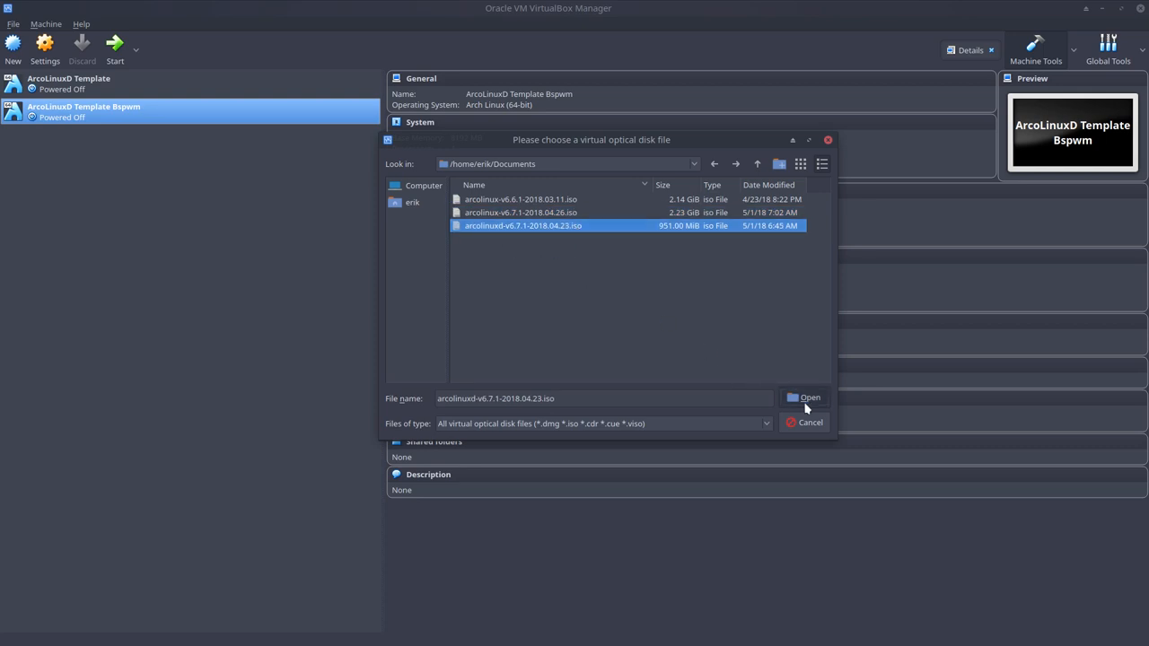
pyautogui.click(804, 398)
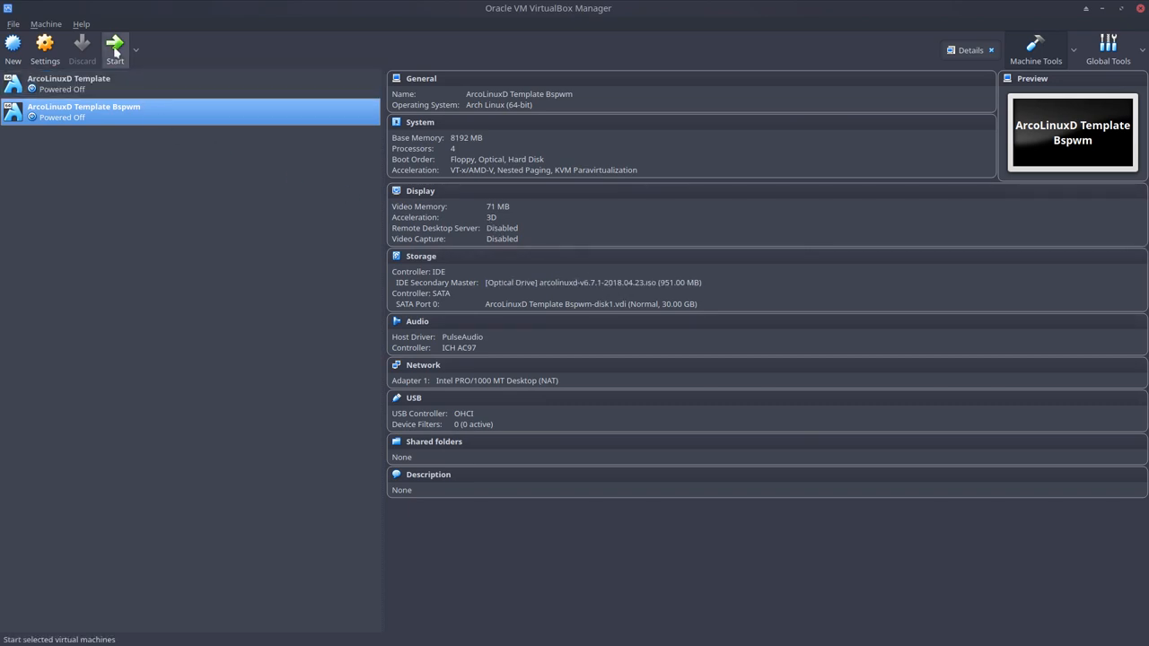
# Step: Boot the Bspwm VM and walk the installer to partitioning with a Belgian Default keyboard
pyautogui.click(115, 50)
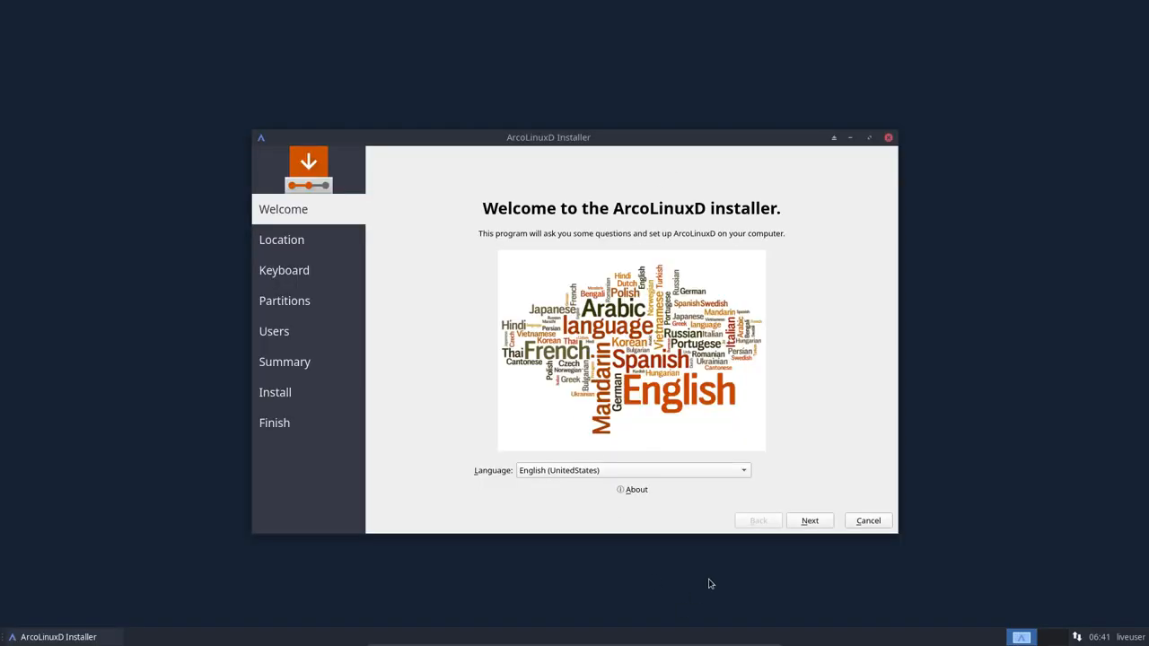
pyautogui.click(808, 520)
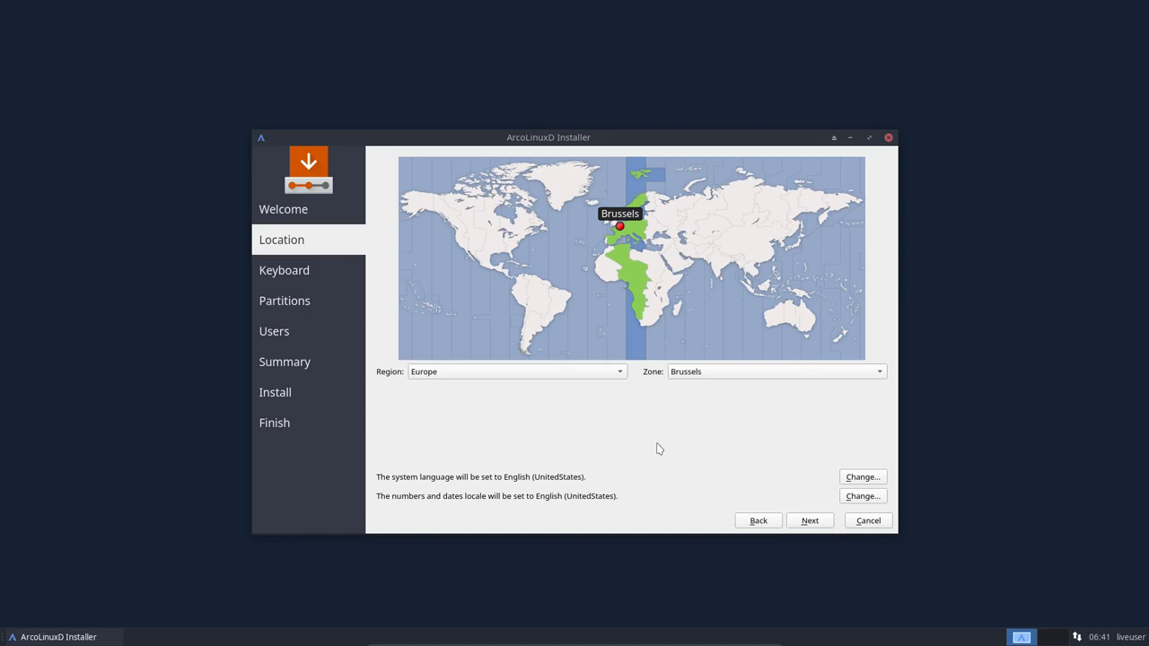
pyautogui.moveTo(799, 499)
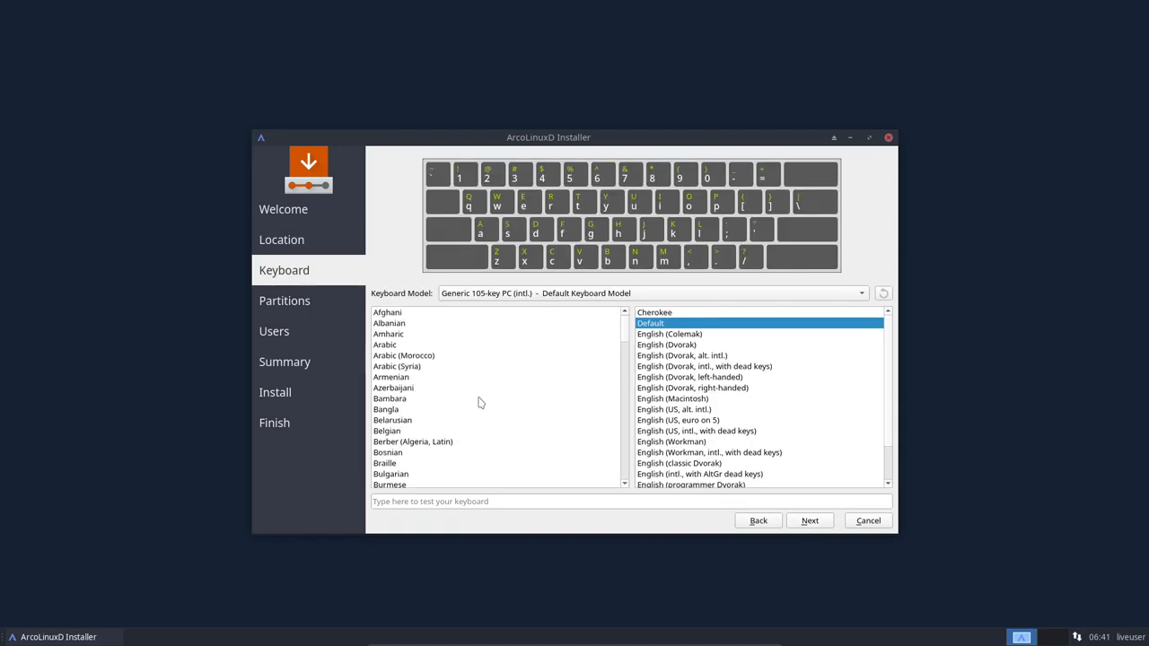
pyautogui.click(386, 431)
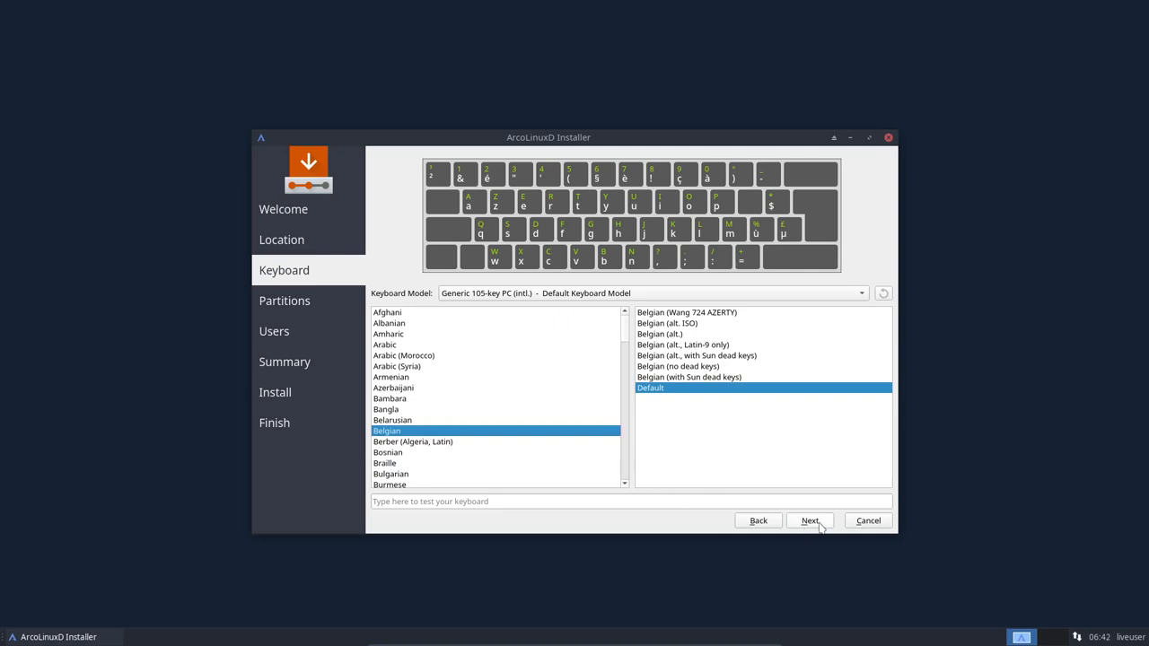
pyautogui.click(807, 521)
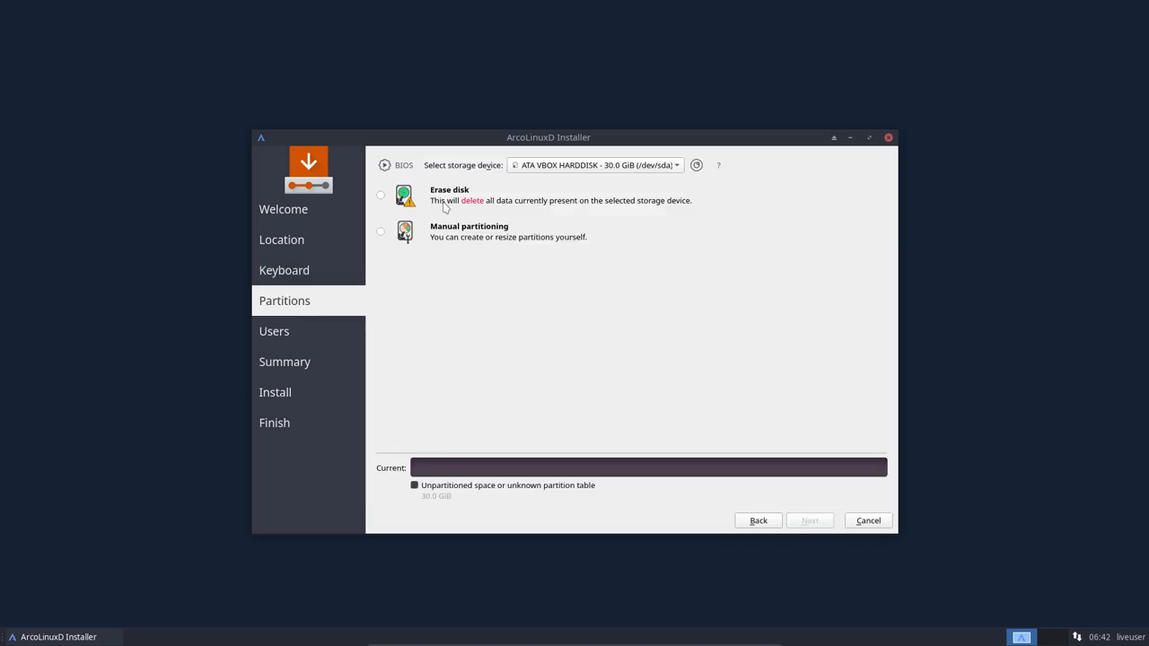
# Step: Choose Erase disk for the 30 GB drive, an ArcoLinuxD partition plus swap
pyautogui.click(381, 194)
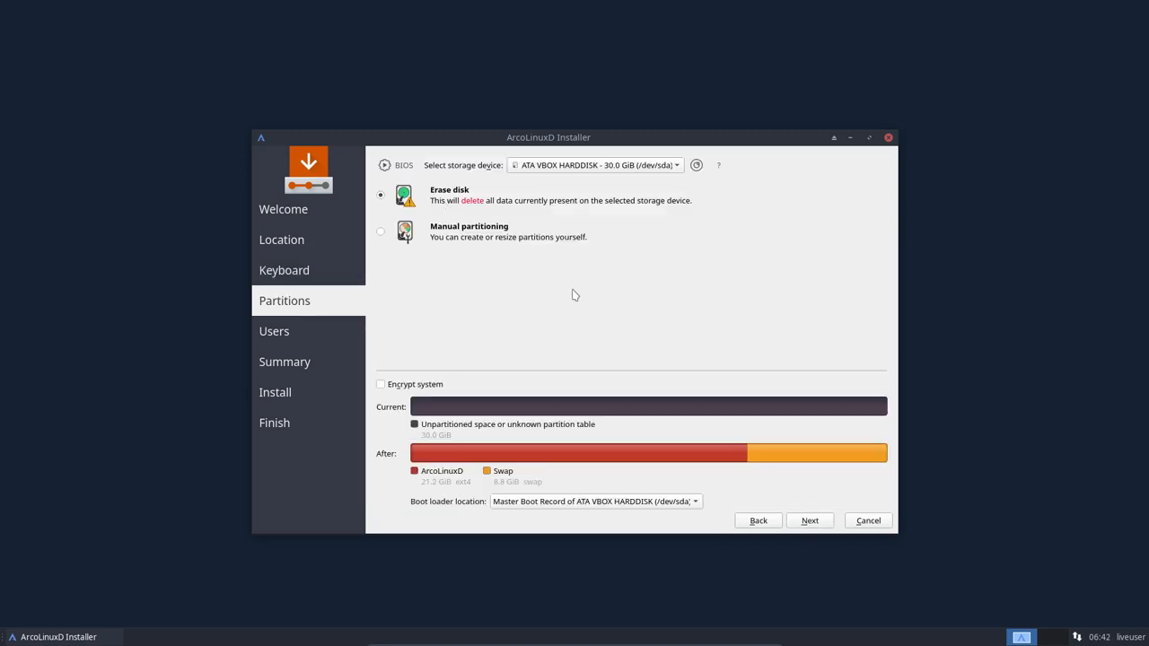
pyautogui.moveTo(427, 478)
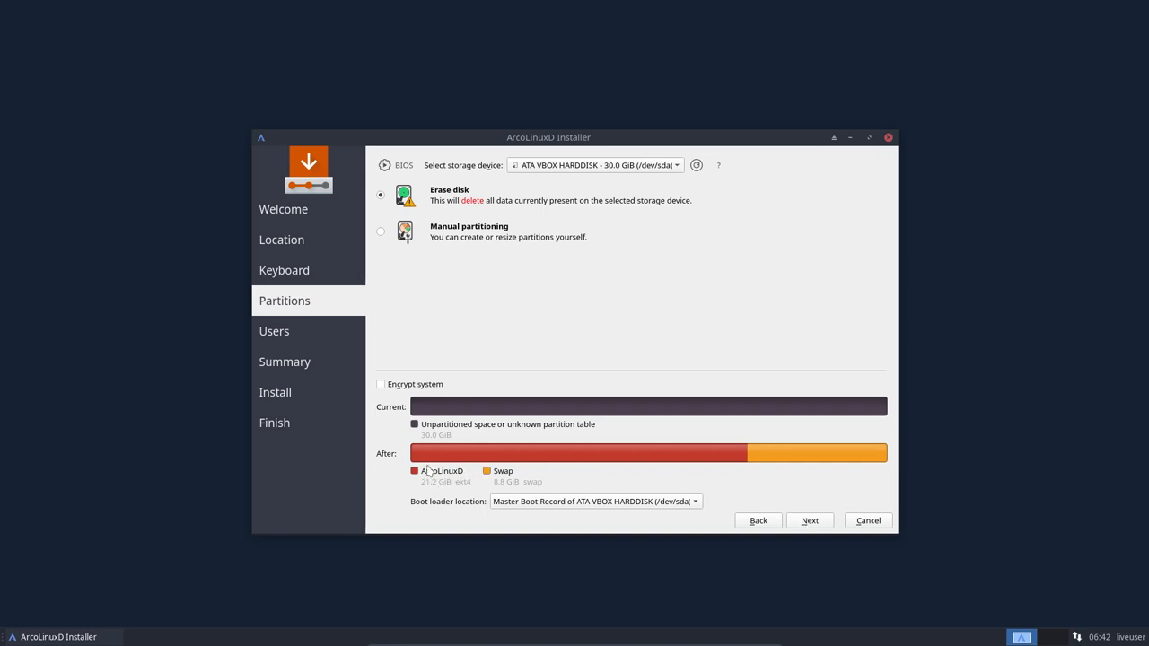
pyautogui.moveTo(837, 457)
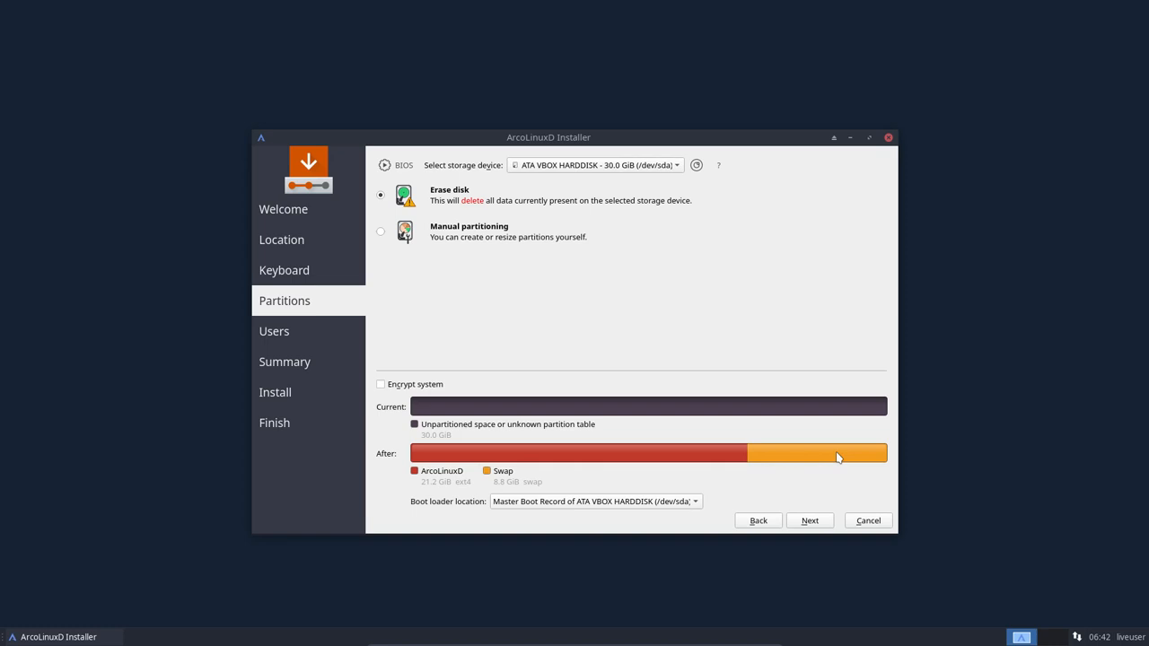
pyautogui.moveTo(815, 524)
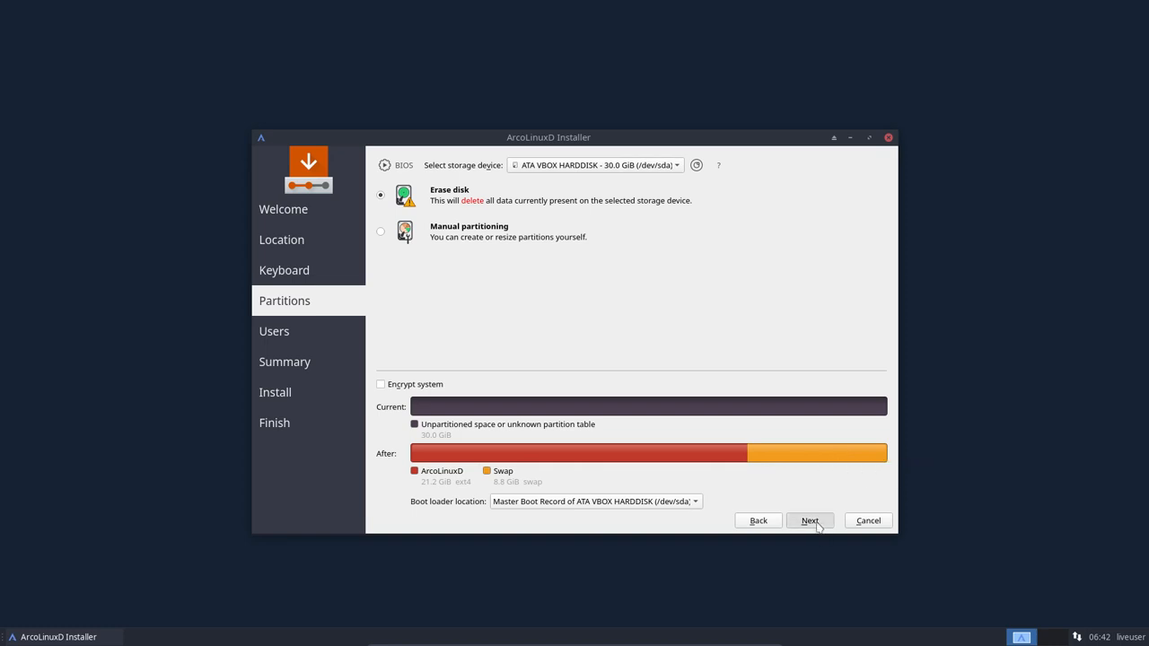
# Step: Create user erik with hostname ArcoLinuxD and auto-login, then reach the install summary
pyautogui.click(807, 521)
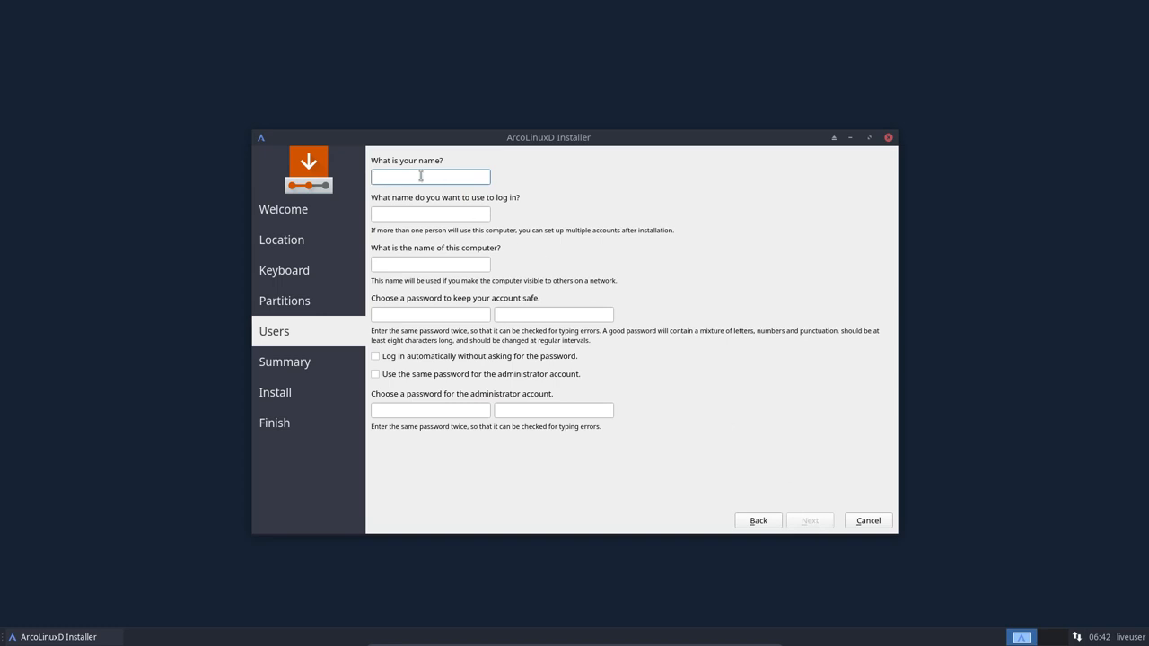
pyautogui.write('e')
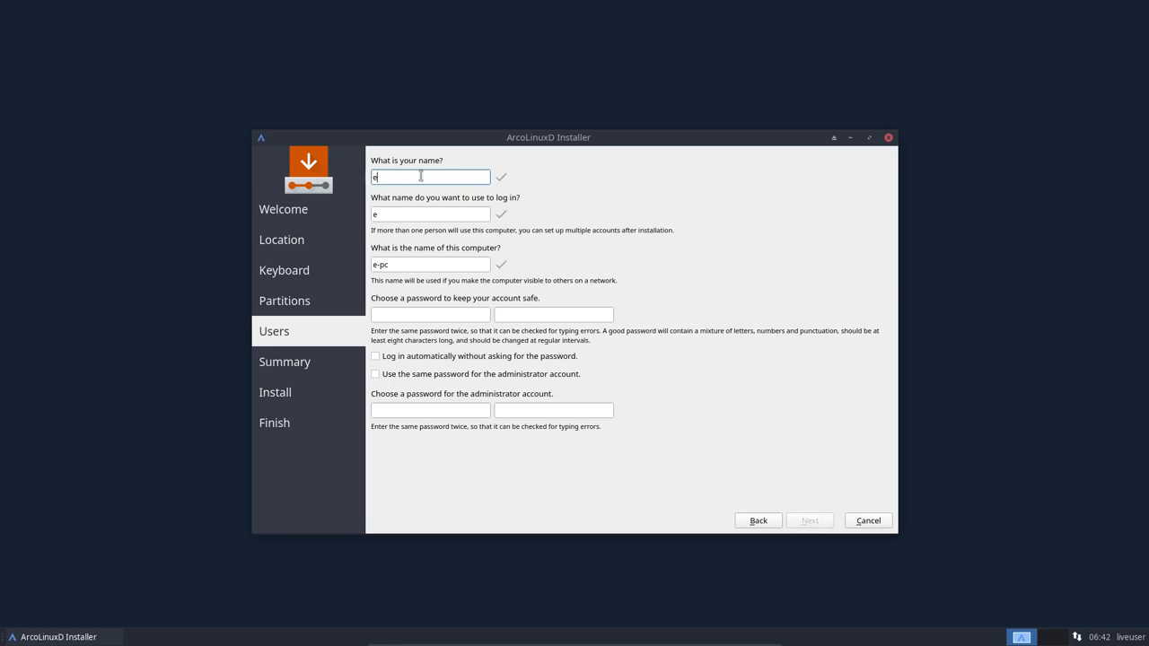
pyautogui.write('rik')
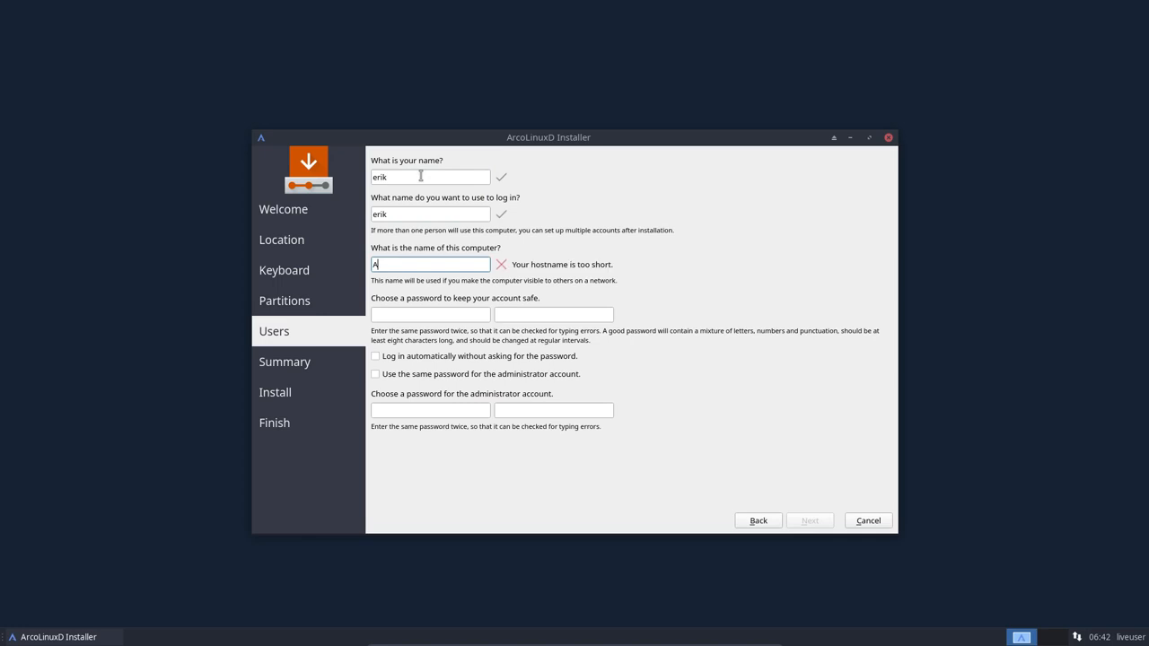
pyautogui.write('rcoLi')
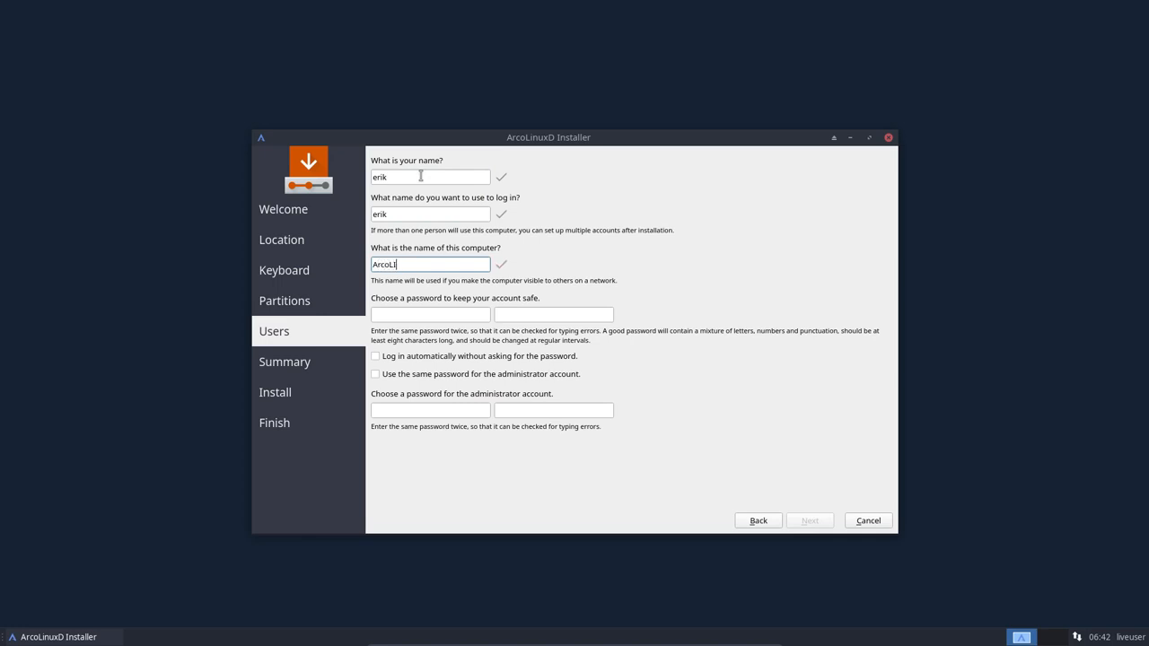
pyautogui.write('nuxD')
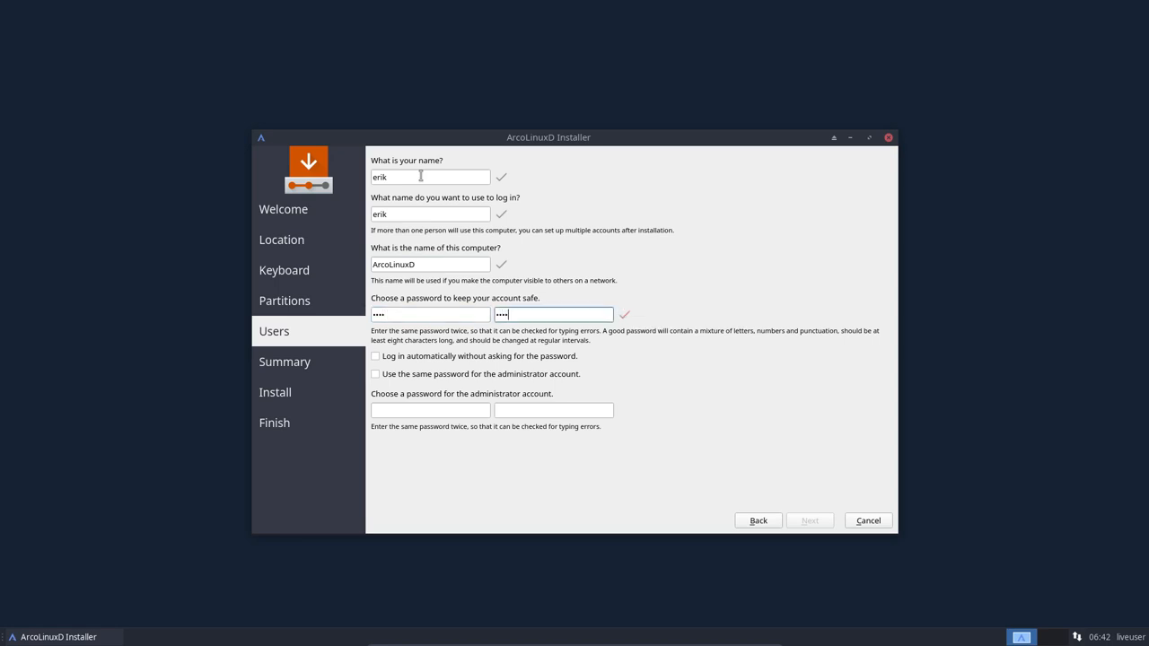
pyautogui.click(375, 375)
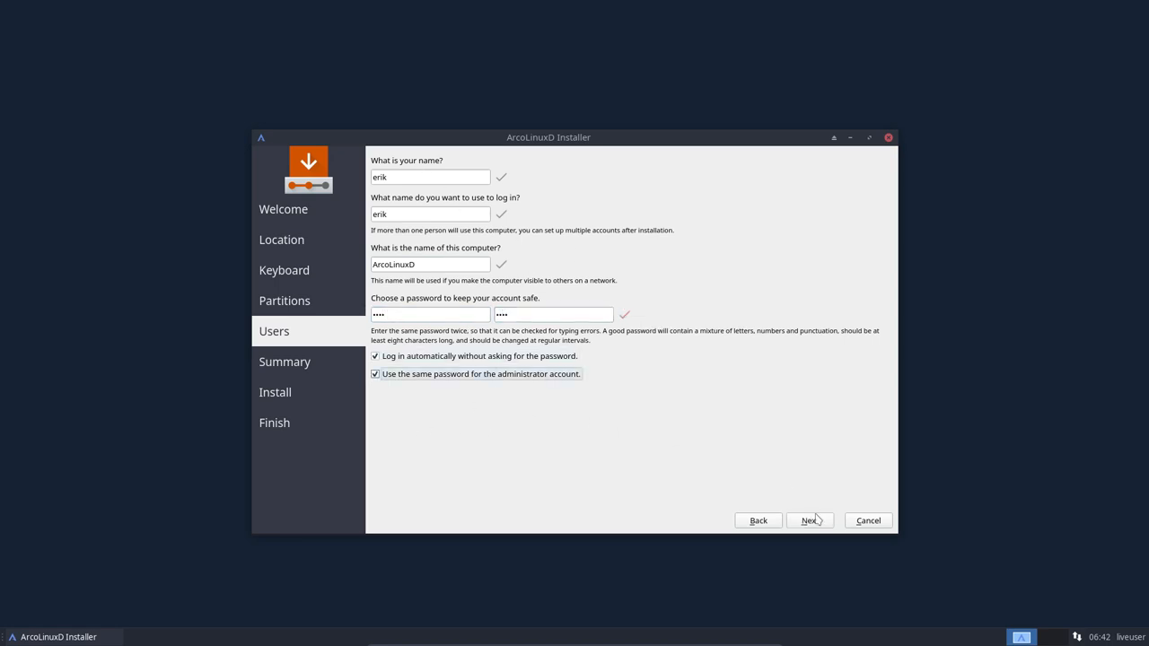
pyautogui.click(808, 521)
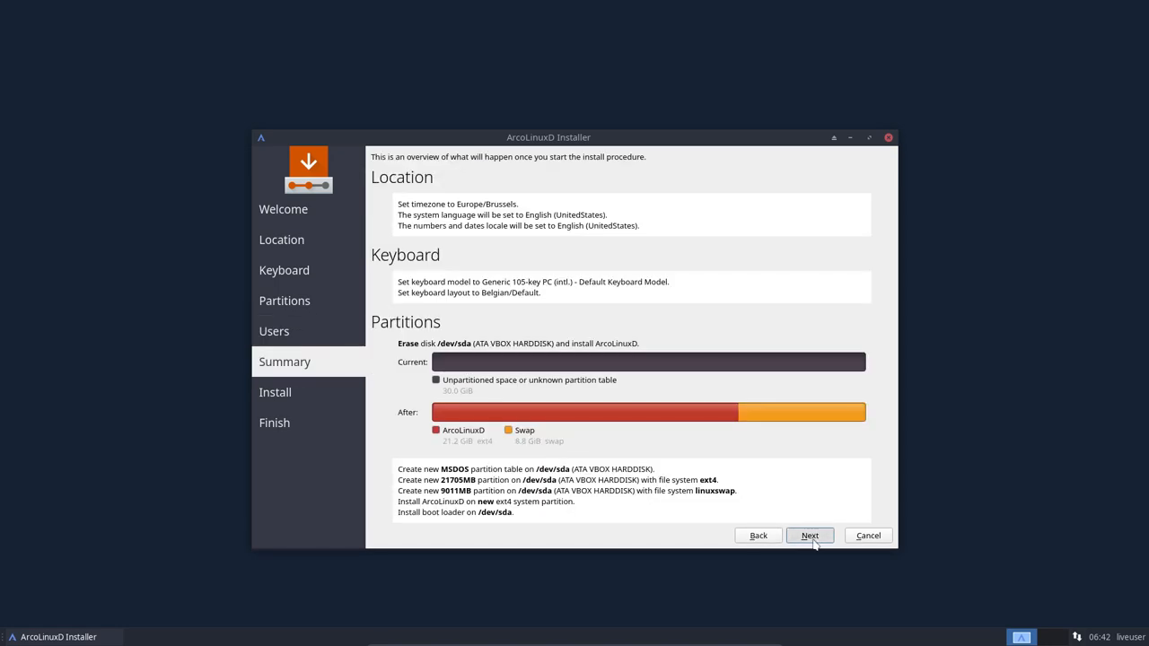
# Step: Start the installation from the summary and let it run to All done
pyautogui.click(808, 535)
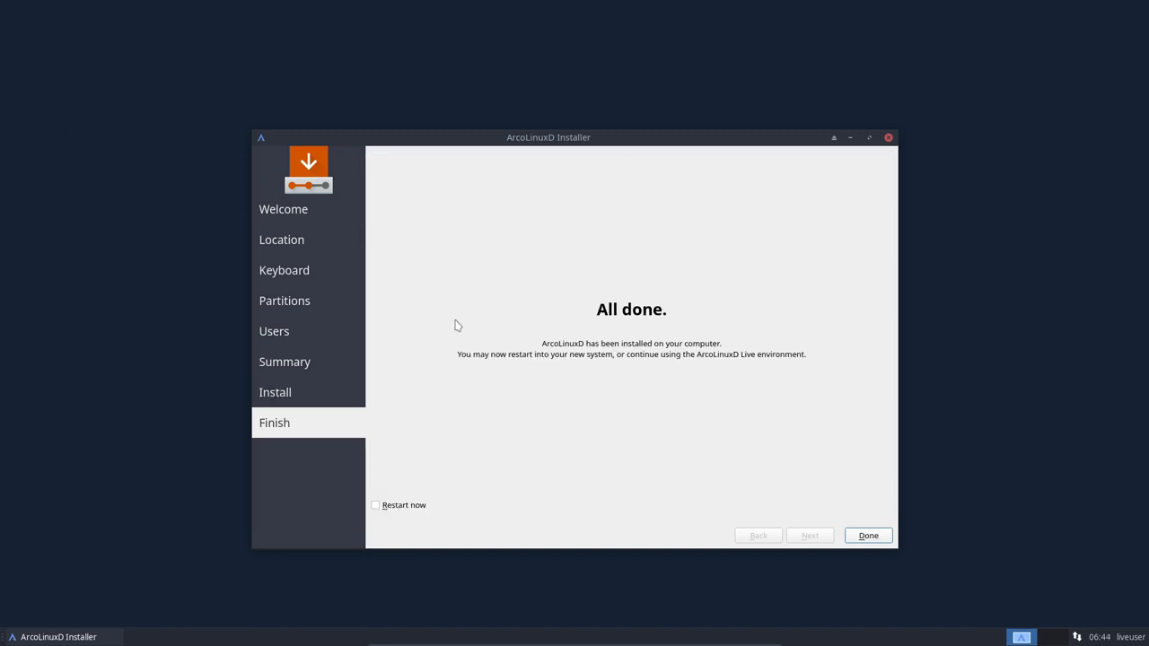
# Step: Leave Restart now unticked, close the installer with Done and confirm Shut Down
pyautogui.click(375, 505)
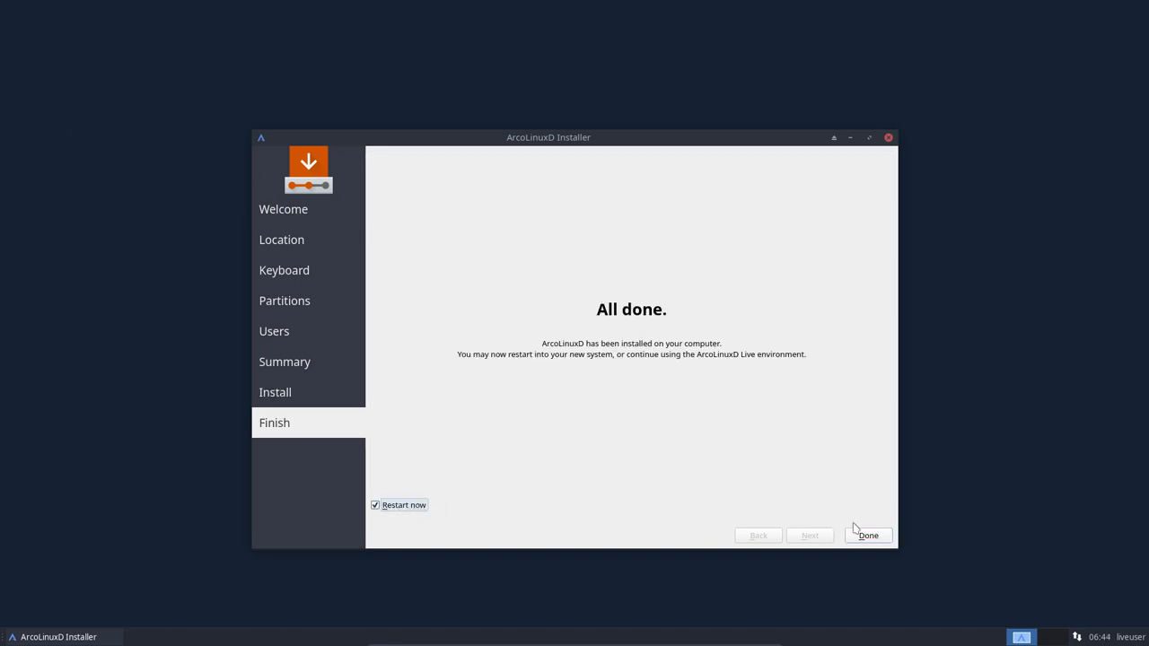
pyautogui.moveTo(404, 504)
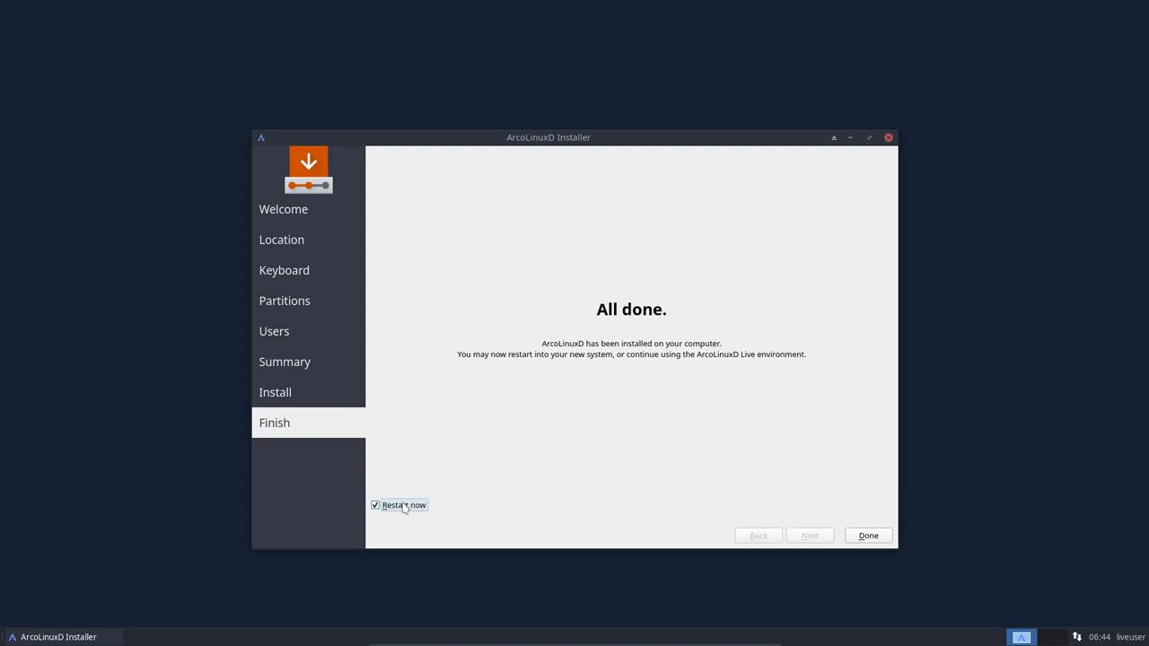
pyautogui.click(375, 505)
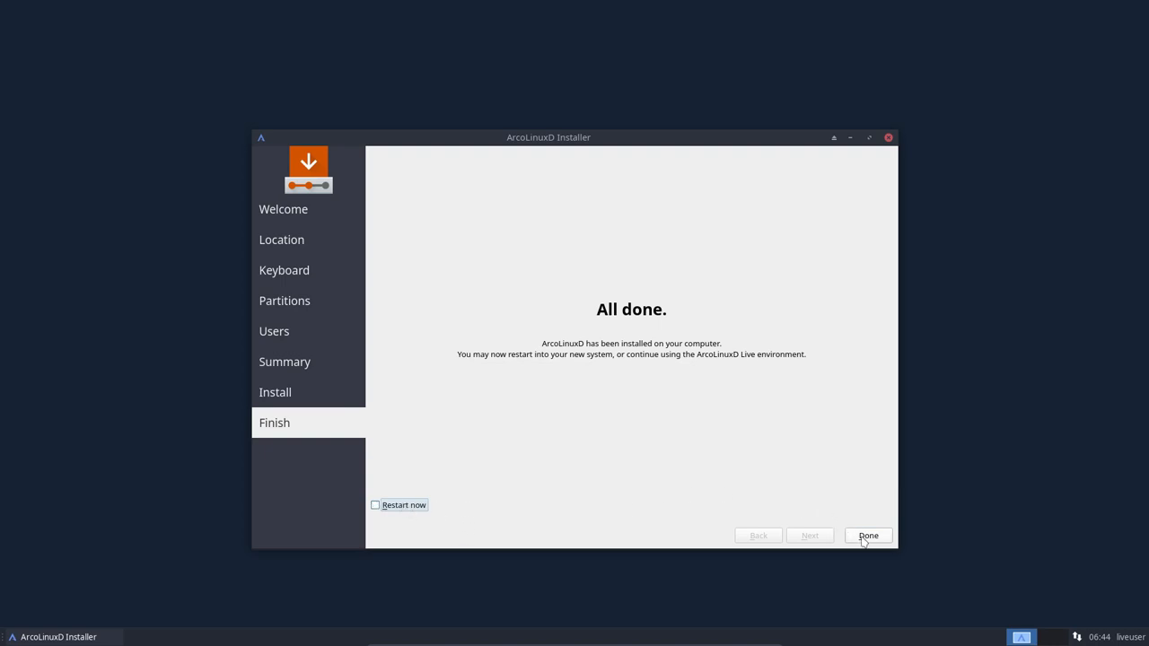
pyautogui.click(867, 535)
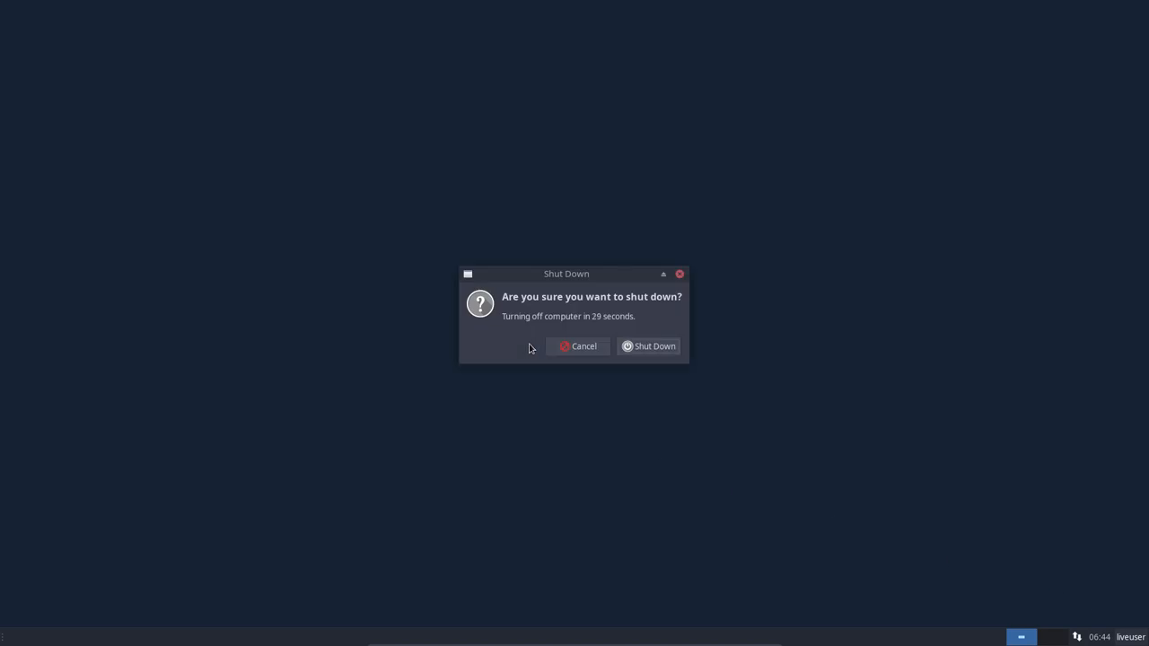
pyautogui.click(648, 345)
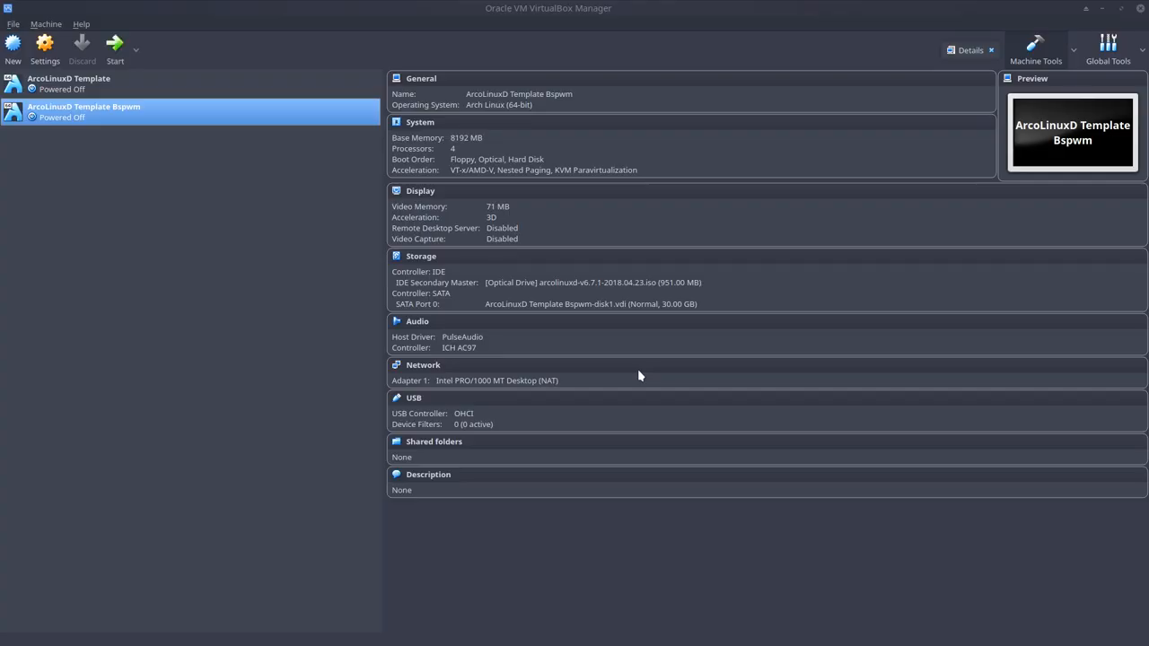
# Step: Remove the installer ISO from the IDE optical drive and start the Bspwm VM
pyautogui.click(592, 282)
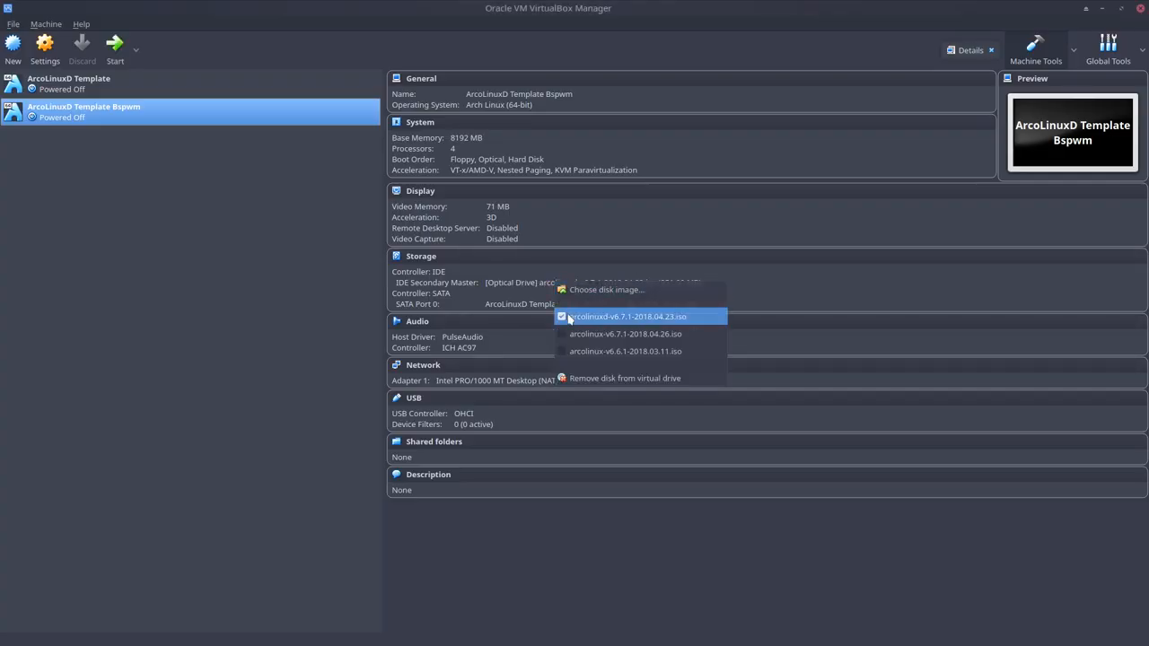
pyautogui.click(625, 377)
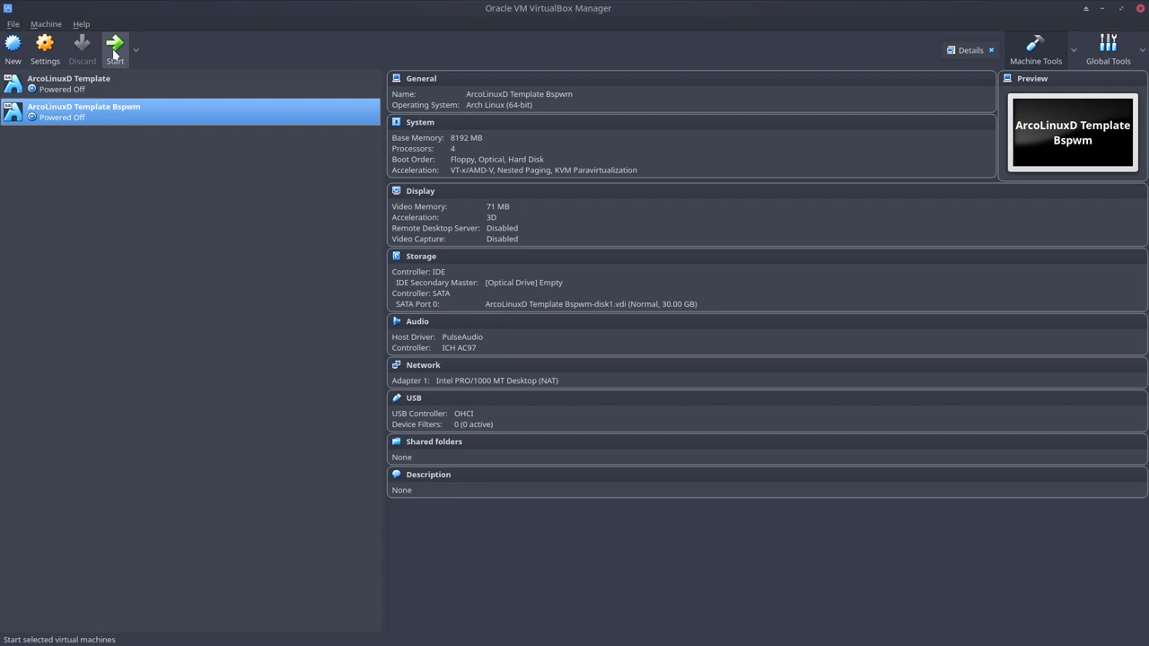
pyautogui.click(115, 50)
pyautogui.write('mirr')
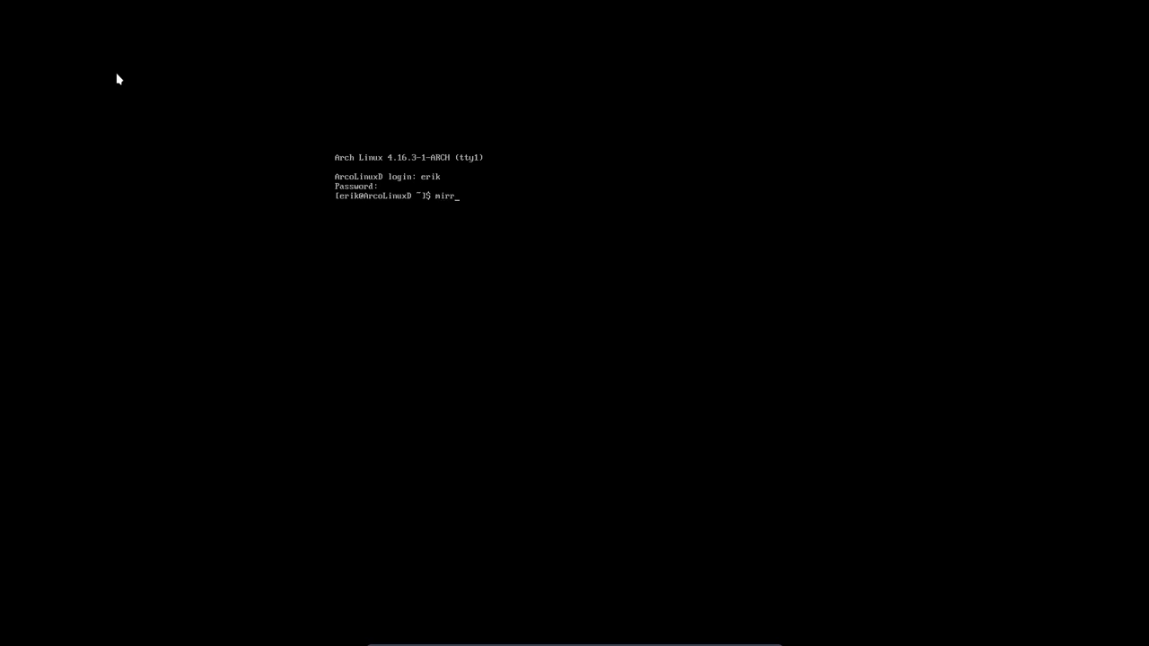
# Step: Run mirror with the sudo password, then pksyu to sync package databases, all up to date
pyautogui.press('Return')
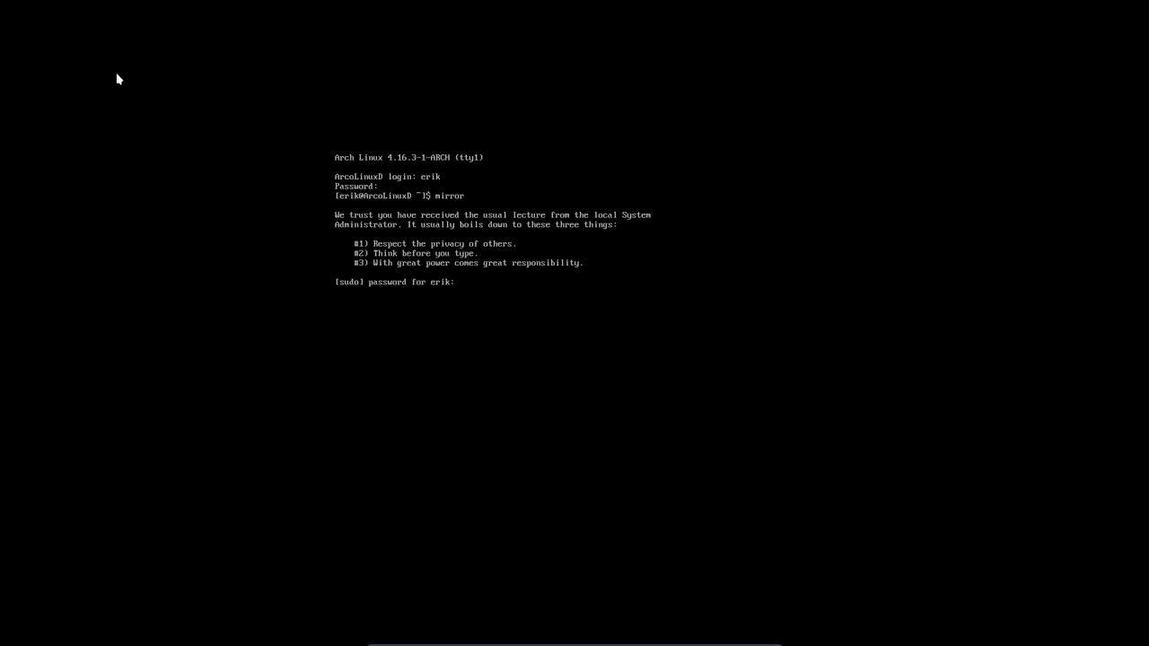
pyautogui.press('Return')
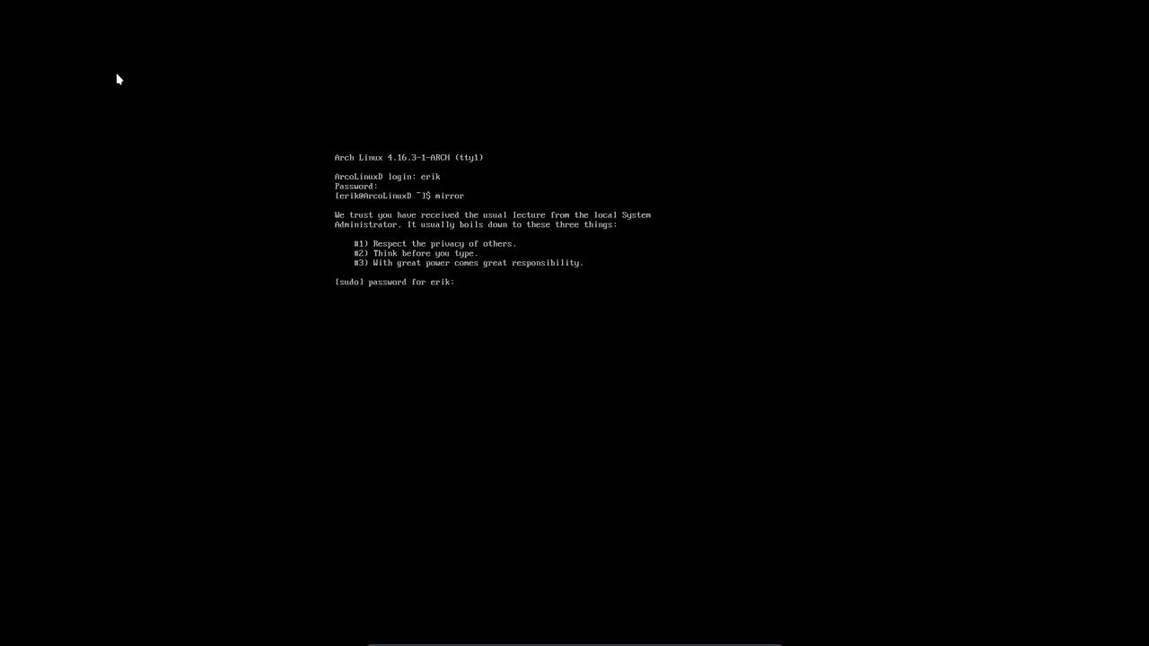
pyautogui.press('Return')
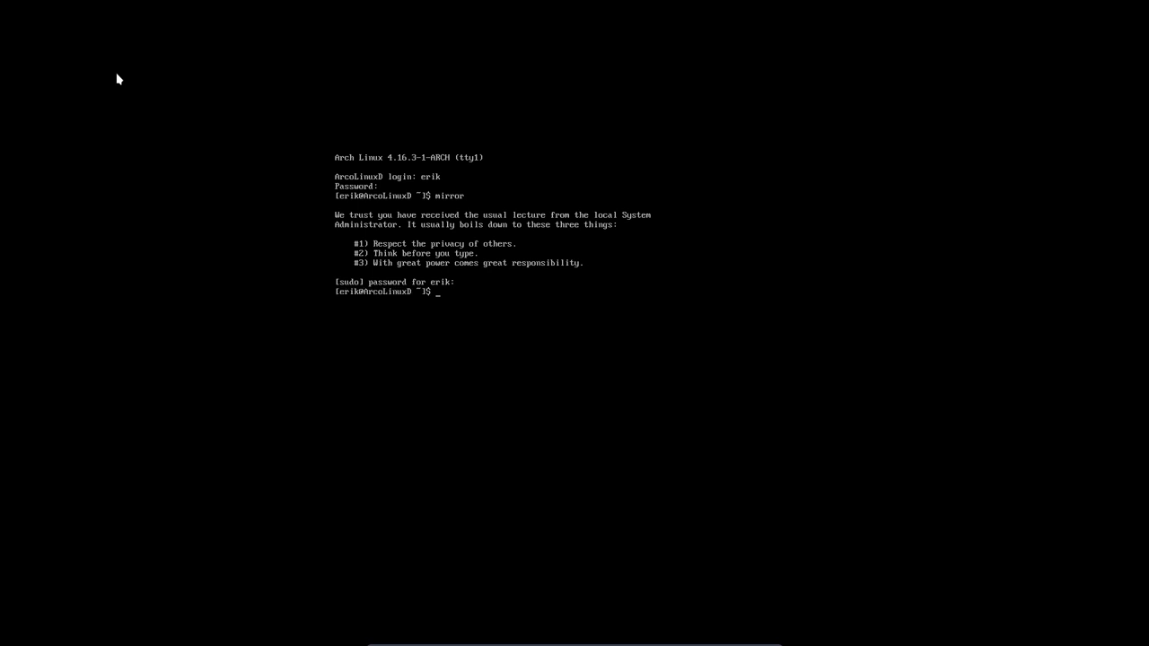
pyautogui.write('pksyu')
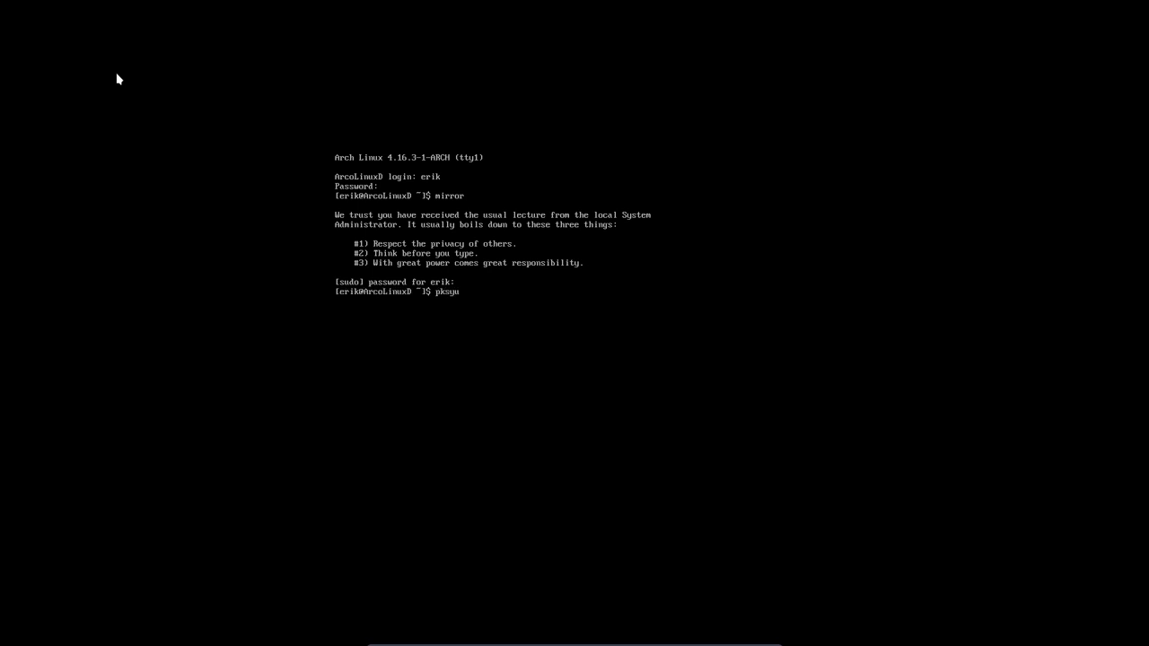
pyautogui.press('Return')
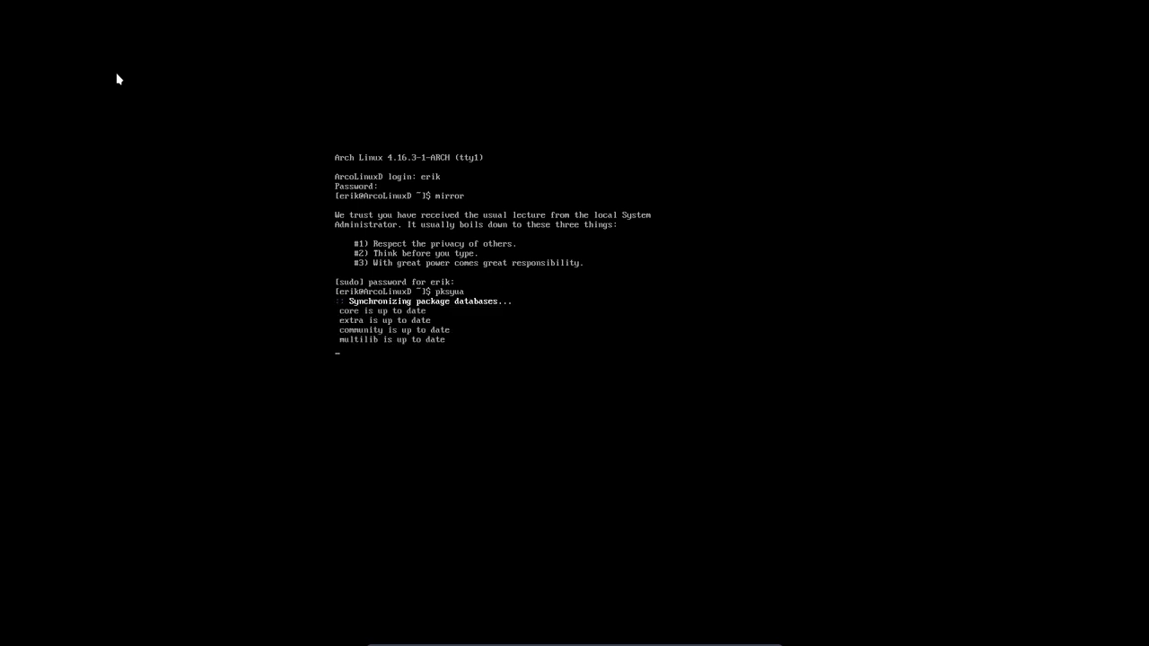